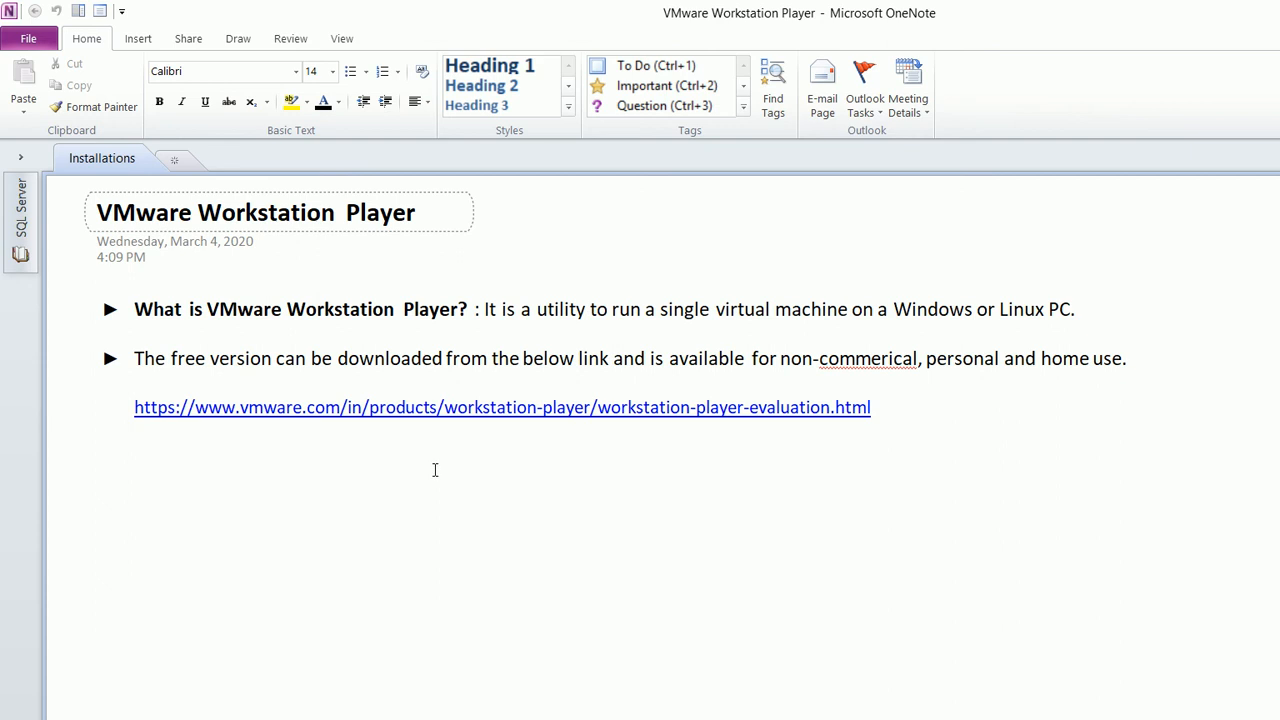
{"action": "mouse_move", "coordinate": [12, 205]}
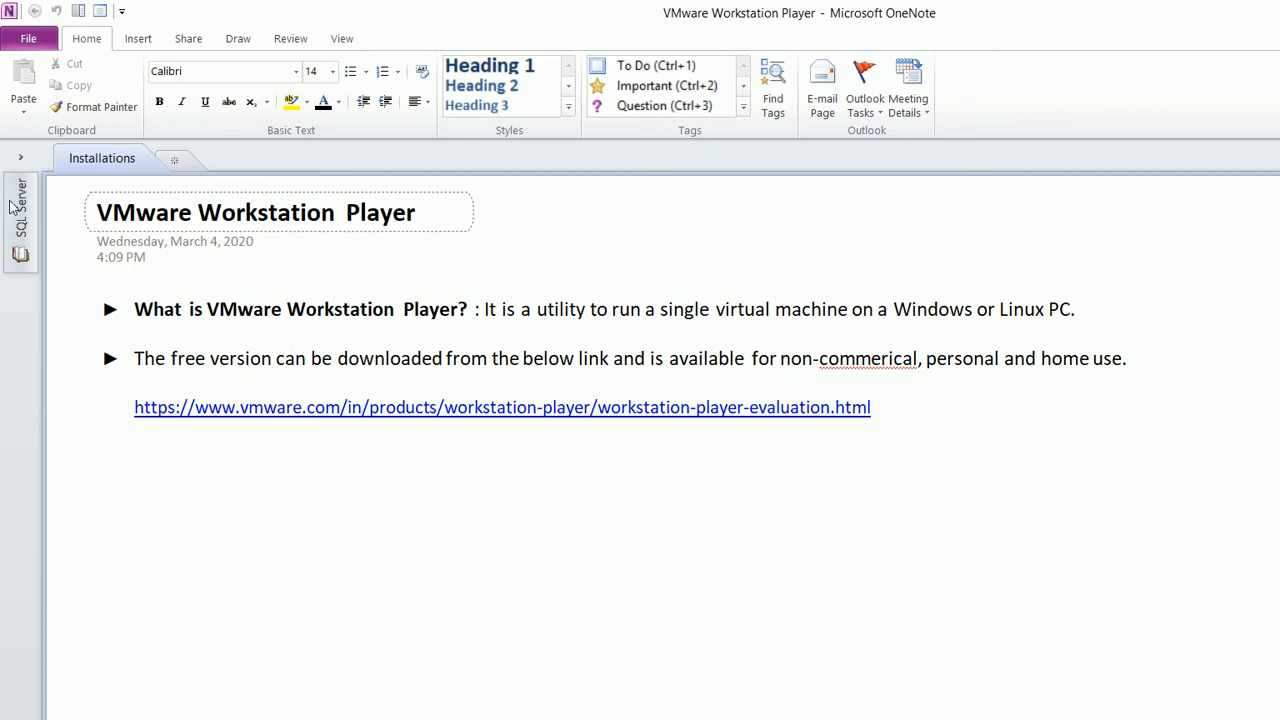
Step: In the OneNote note, highlight the utility's description and the word 'free'
{"action": "left_click", "coordinate": [481, 407]}
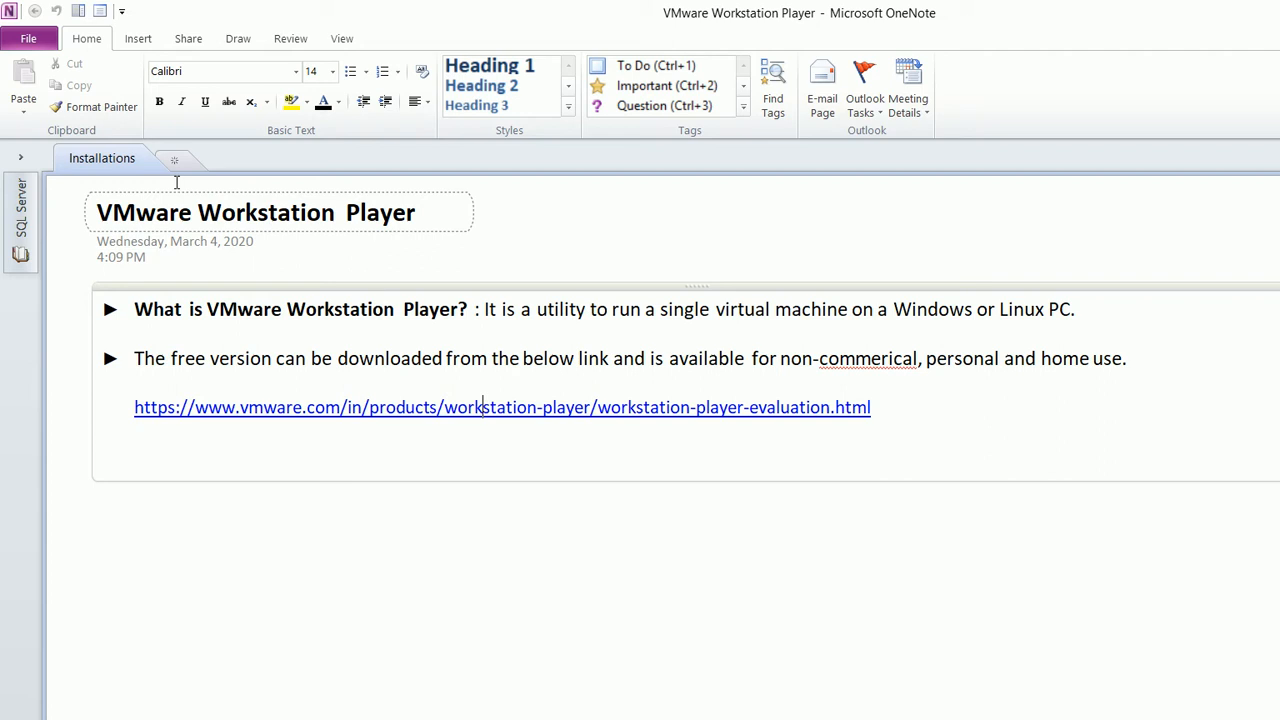
{"action": "mouse_move", "coordinate": [96, 176]}
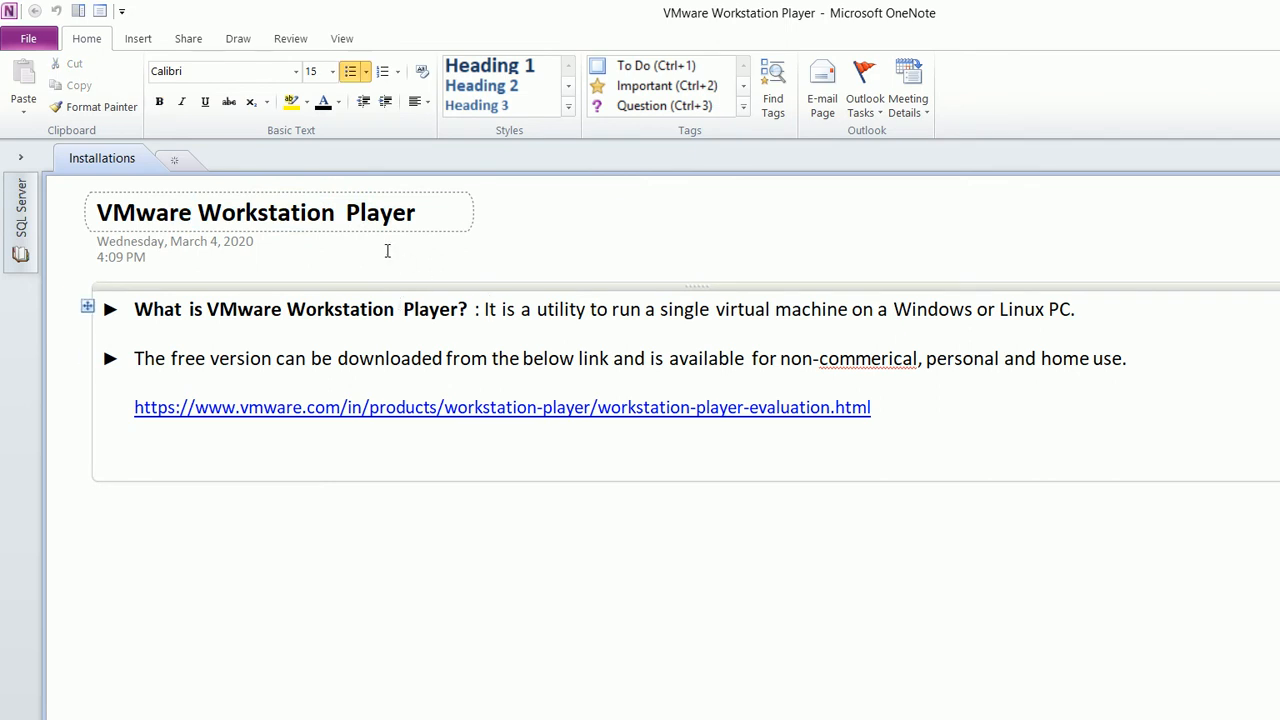
{"action": "left_click_drag", "start_coordinate": [484, 309], "coordinate": [644, 309]}
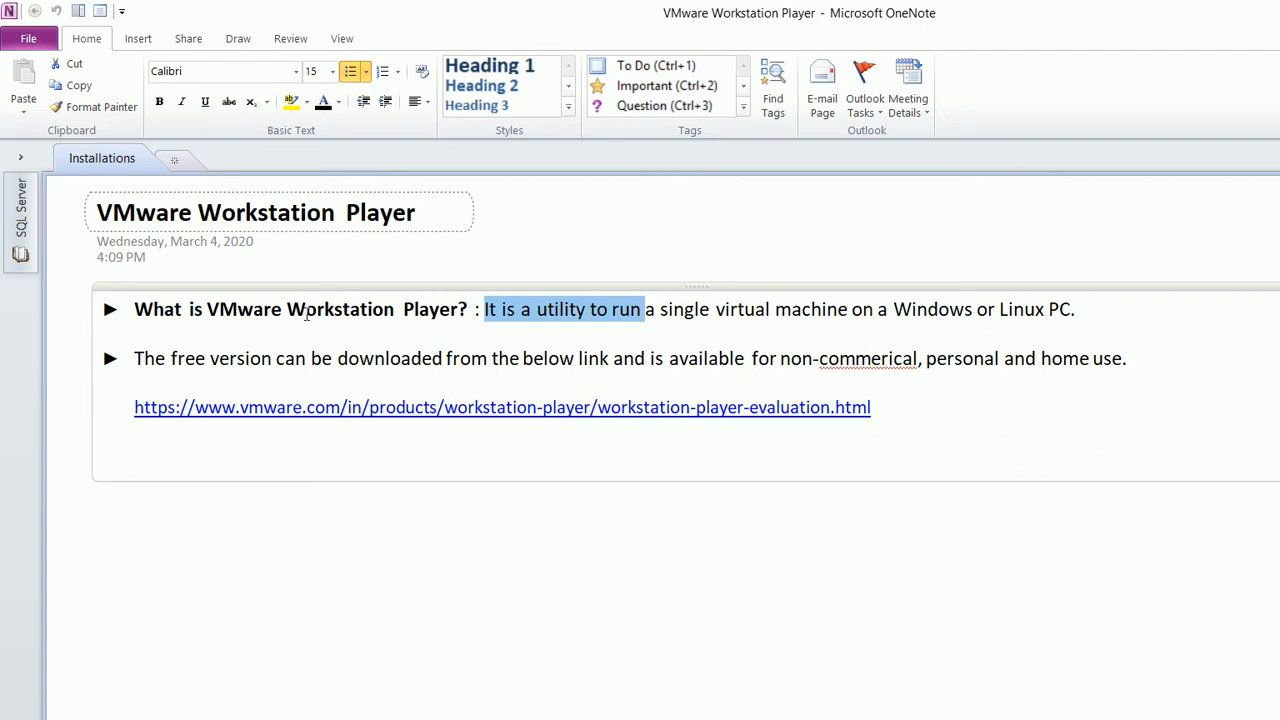
{"action": "double_click", "coordinate": [189, 358]}
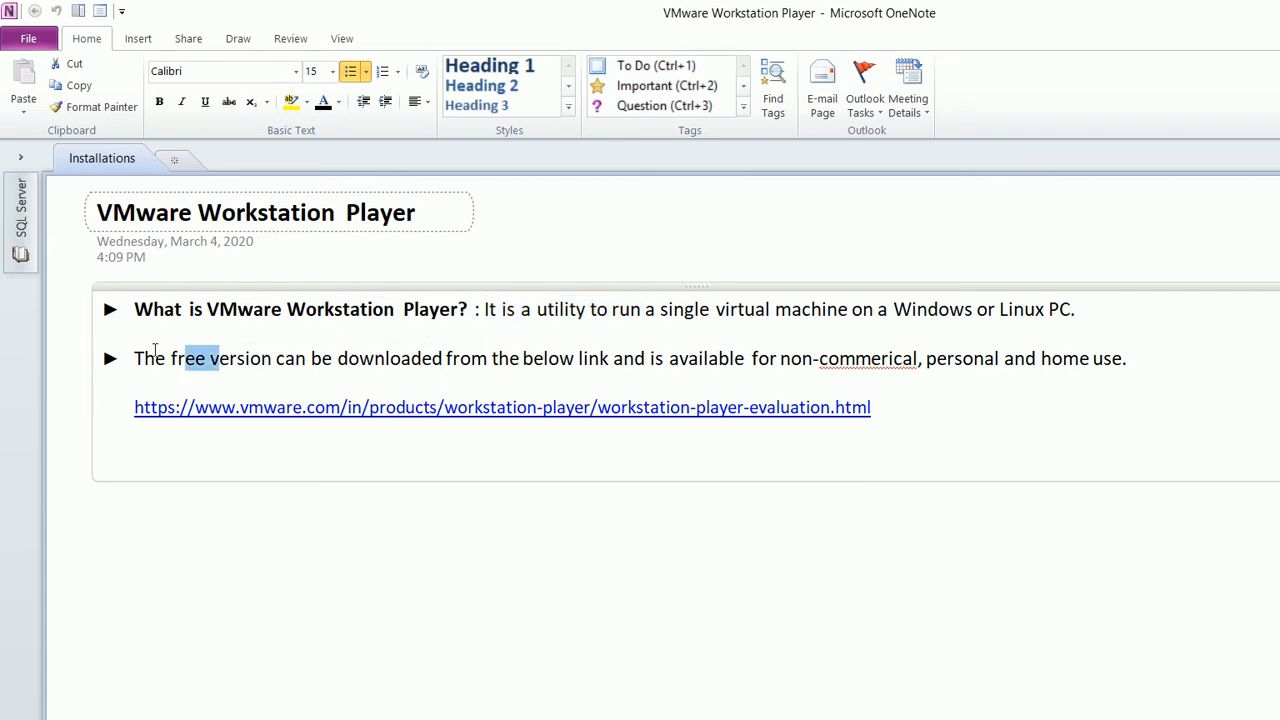
{"action": "mouse_move", "coordinate": [502, 407]}
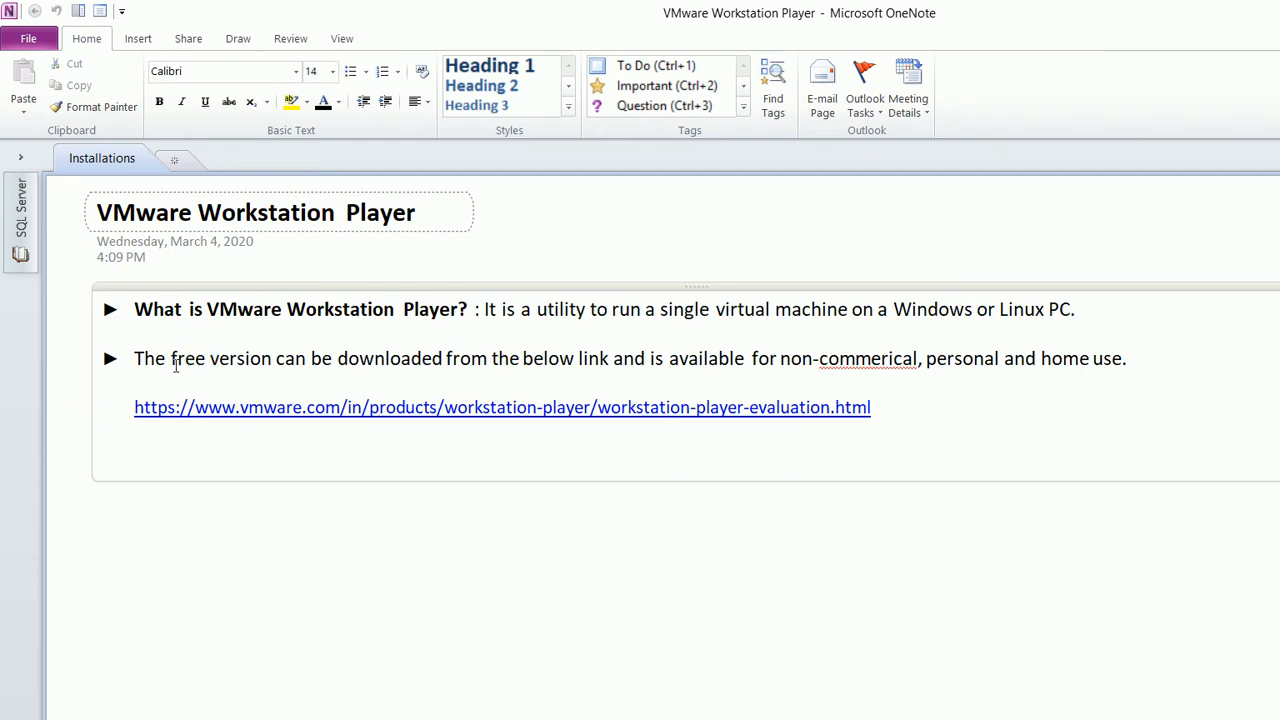
Step: Open the evaluation page in Chrome and highlight the product description and the students-and-educators mention
{"action": "left_click", "coordinate": [501, 407]}
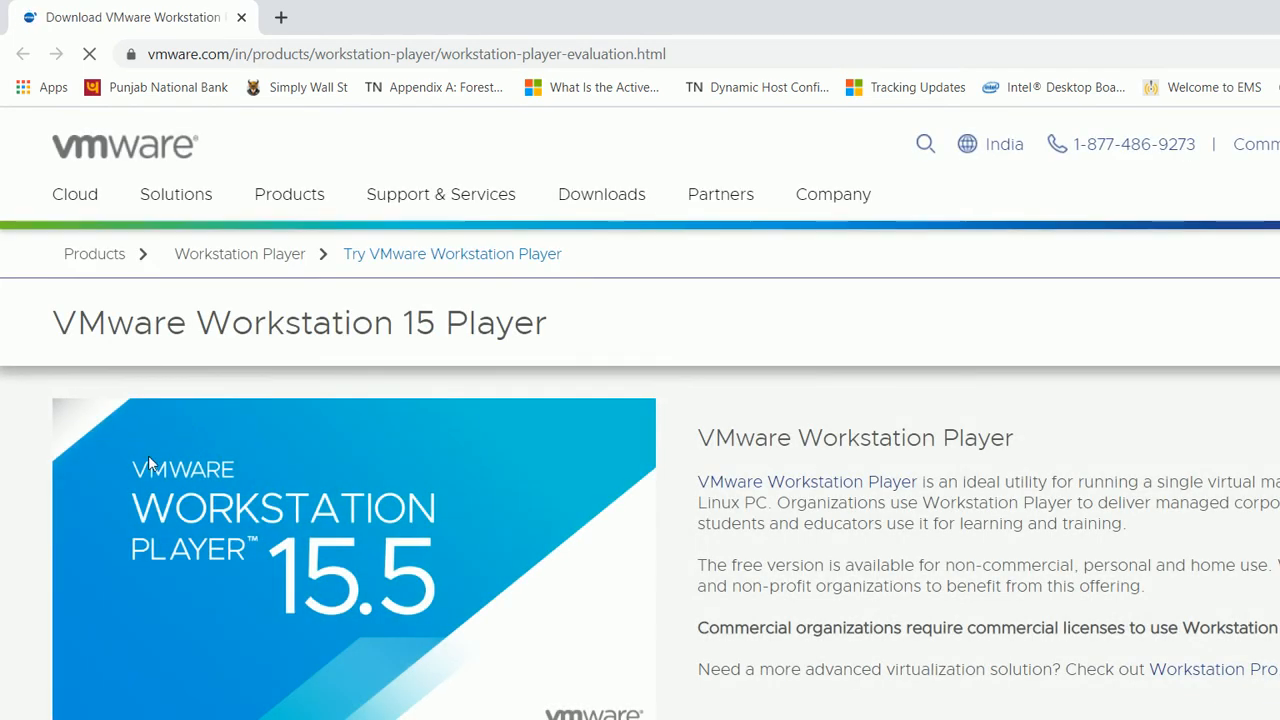
{"action": "scroll", "scroll_direction": "down", "scroll_amount": 3}
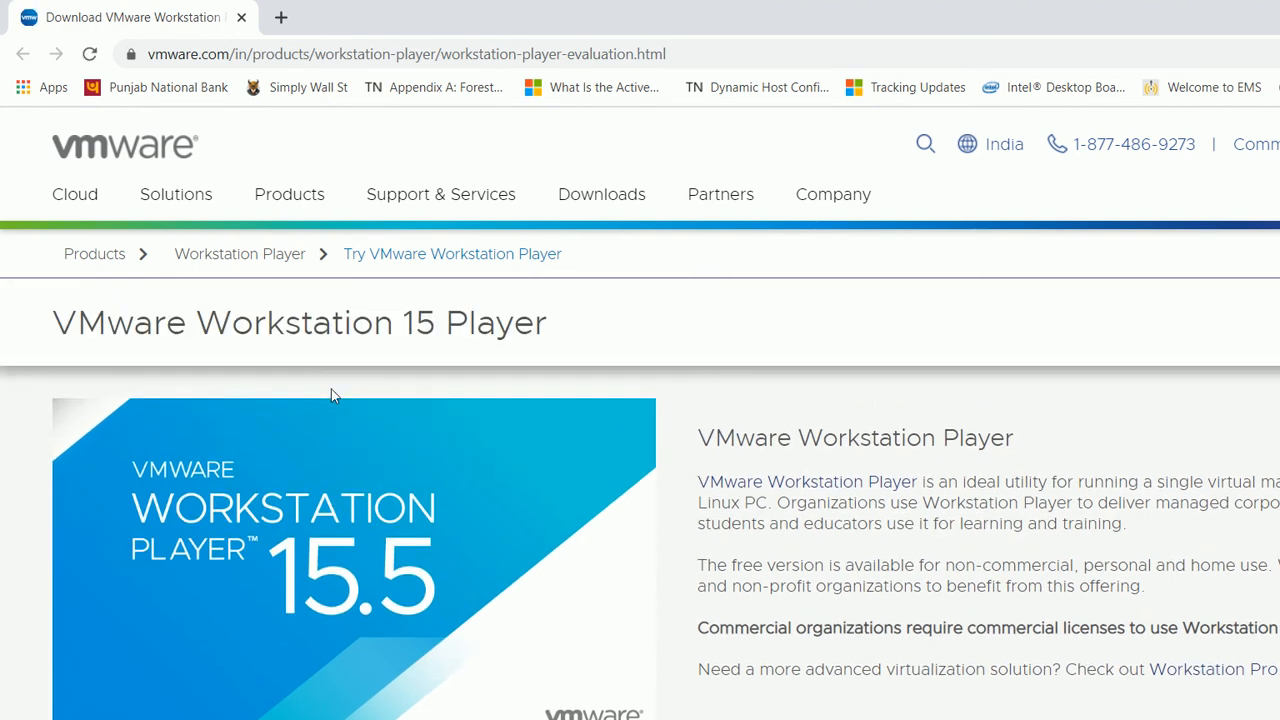
{"action": "scroll", "scroll_direction": "down", "scroll_amount": 3}
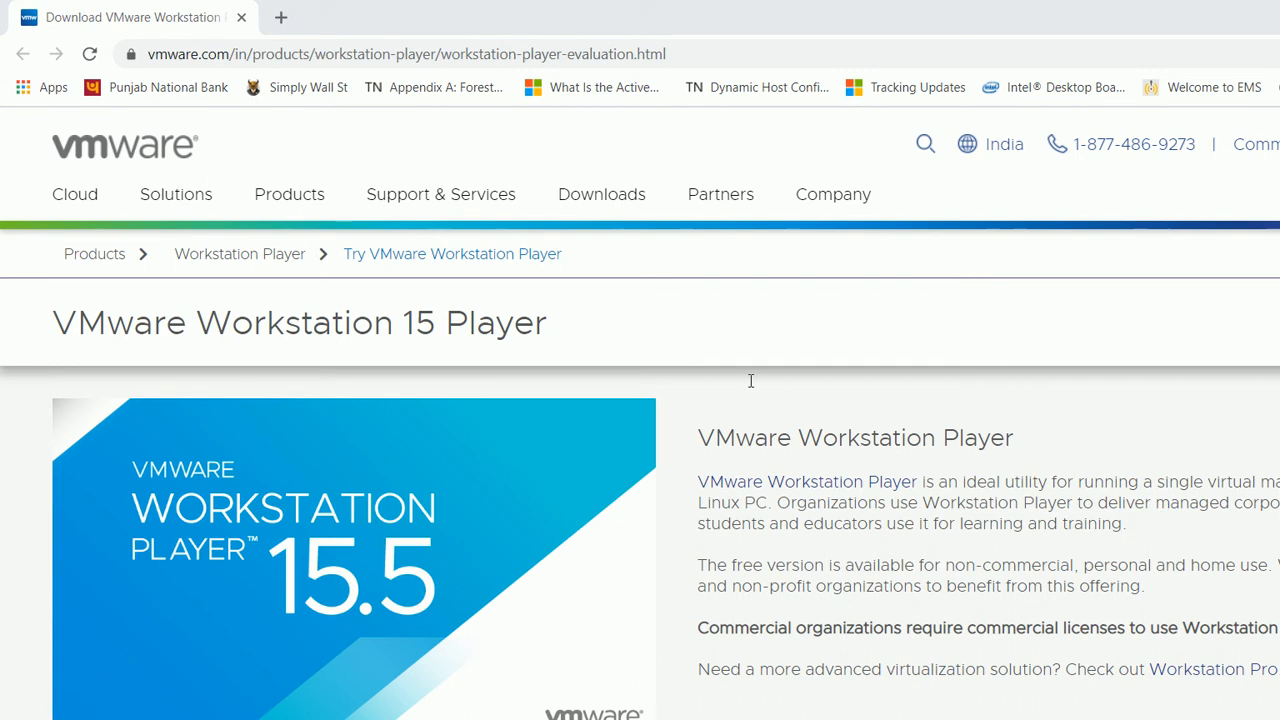
{"action": "left_click_drag", "start_coordinate": [938, 481], "coordinate": [1117, 481]}
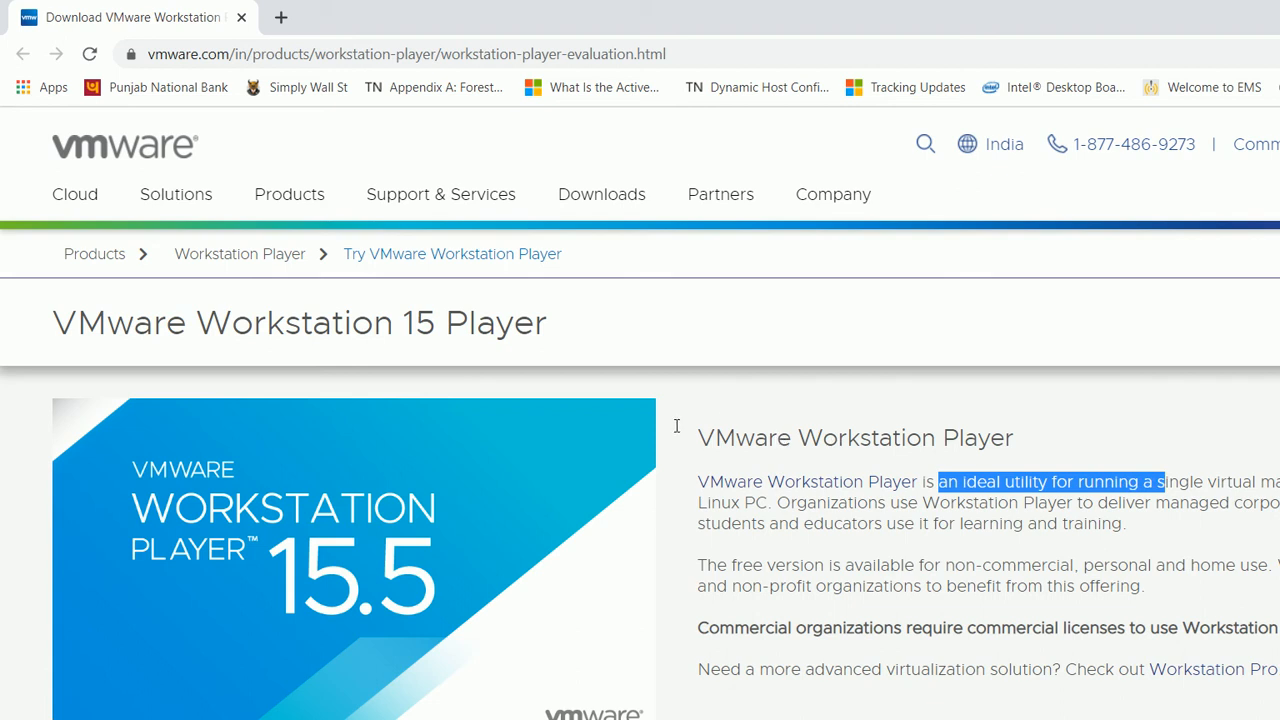
{"action": "mouse_move", "coordinate": [650, 498]}
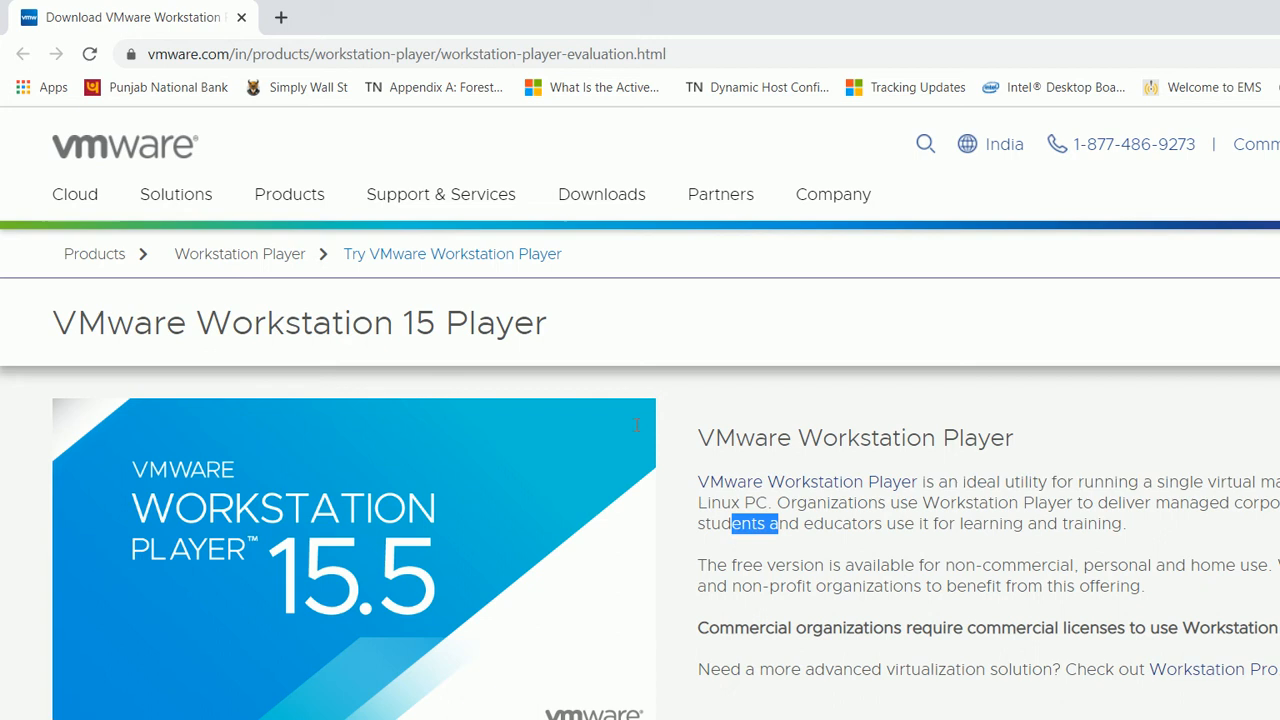
{"action": "left_click_drag", "start_coordinate": [775, 523], "coordinate": [883, 523]}
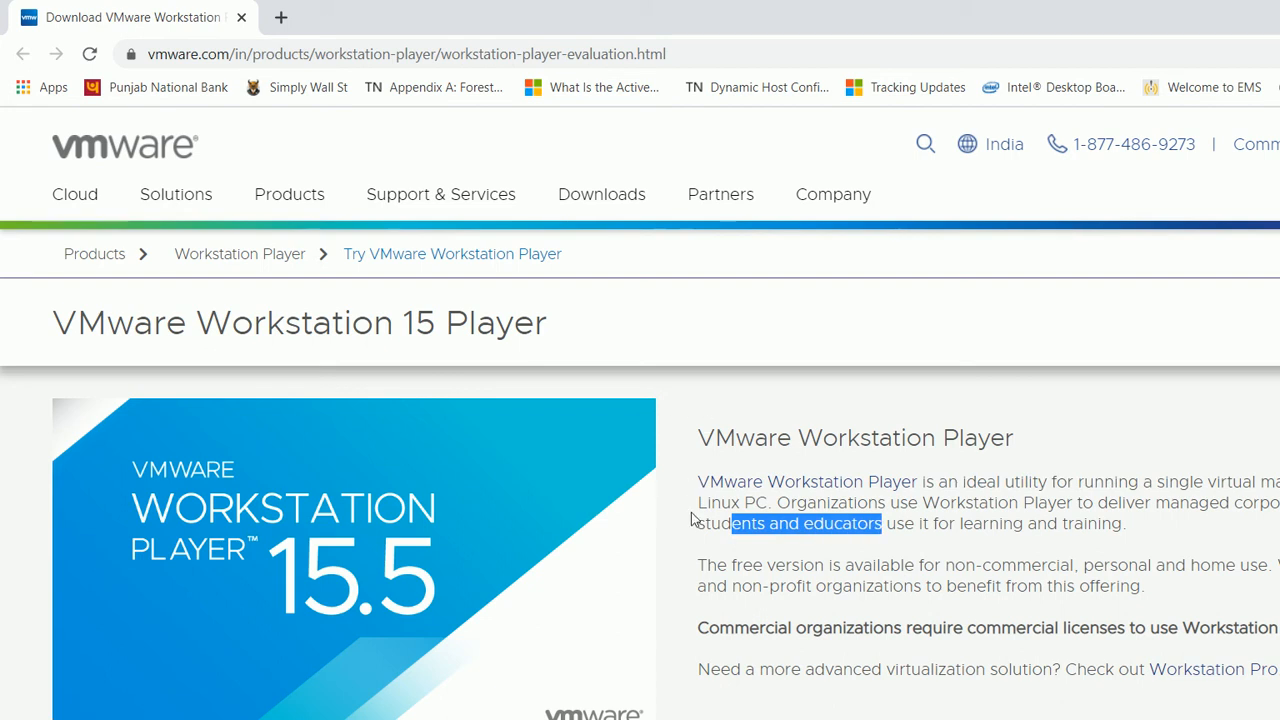
{"action": "mouse_move", "coordinate": [1160, 150]}
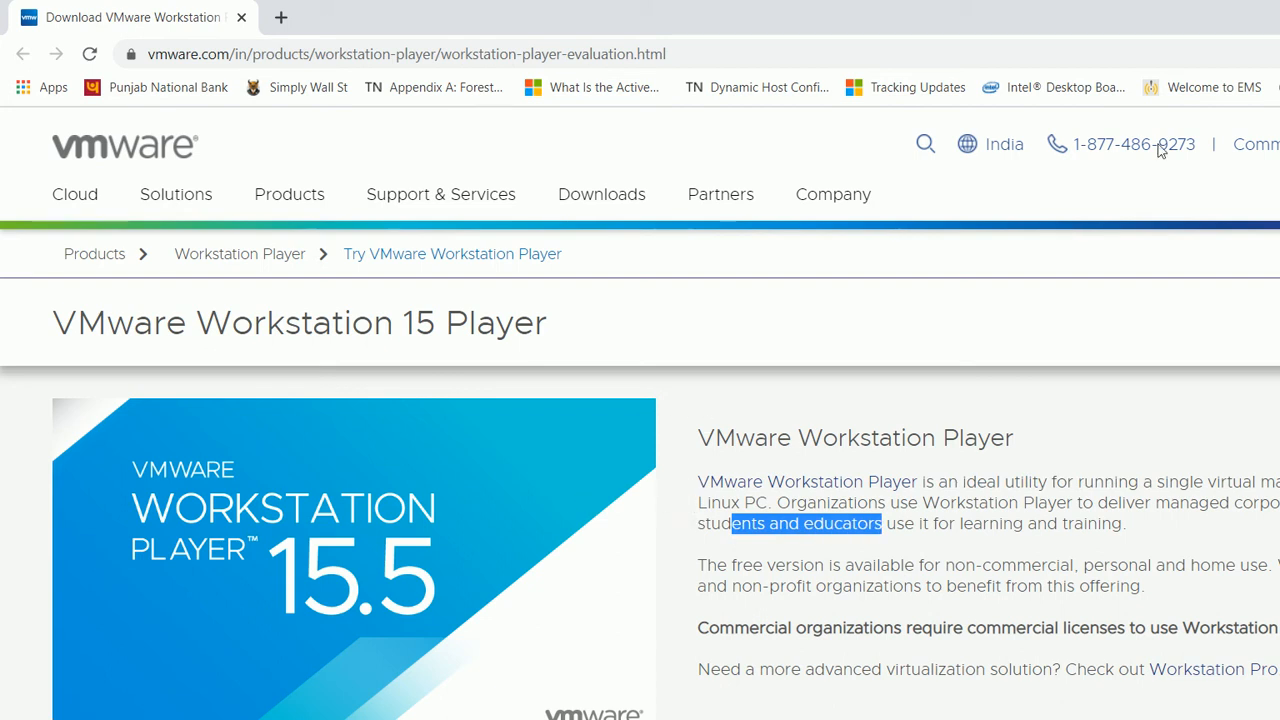
{"action": "mouse_move", "coordinate": [1249, 25]}
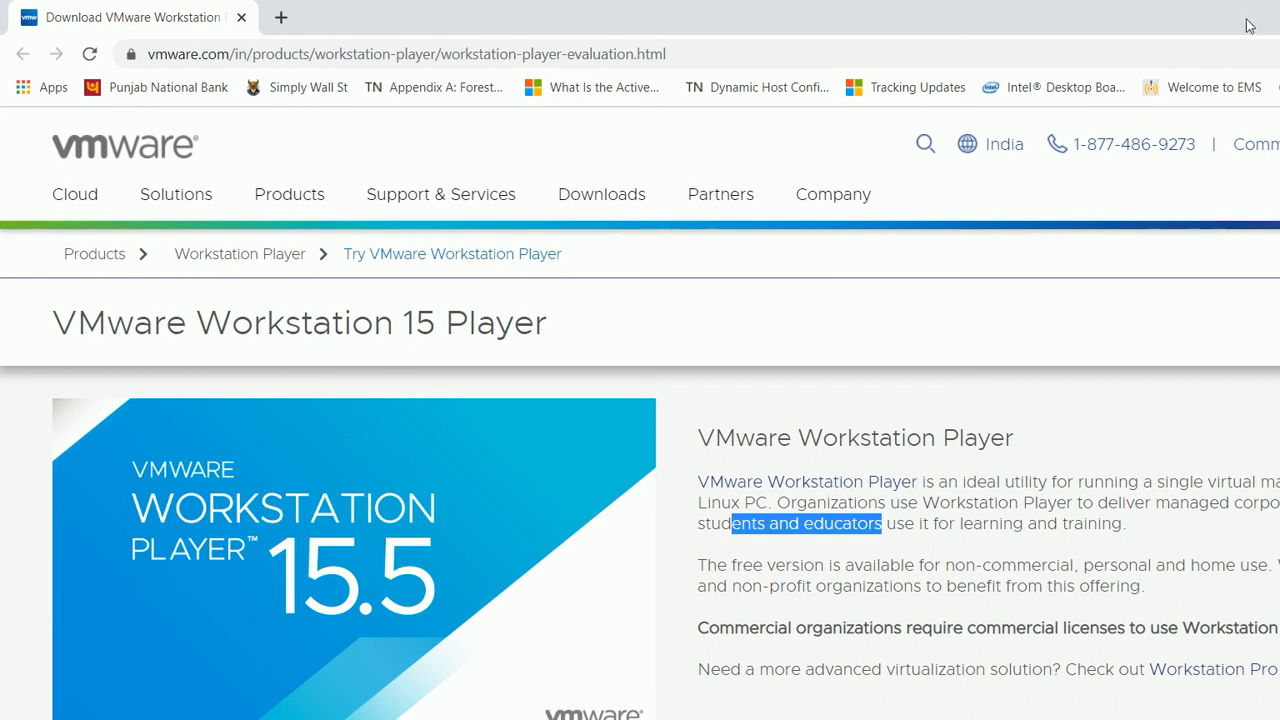
{"action": "mouse_move", "coordinate": [1254, 24]}
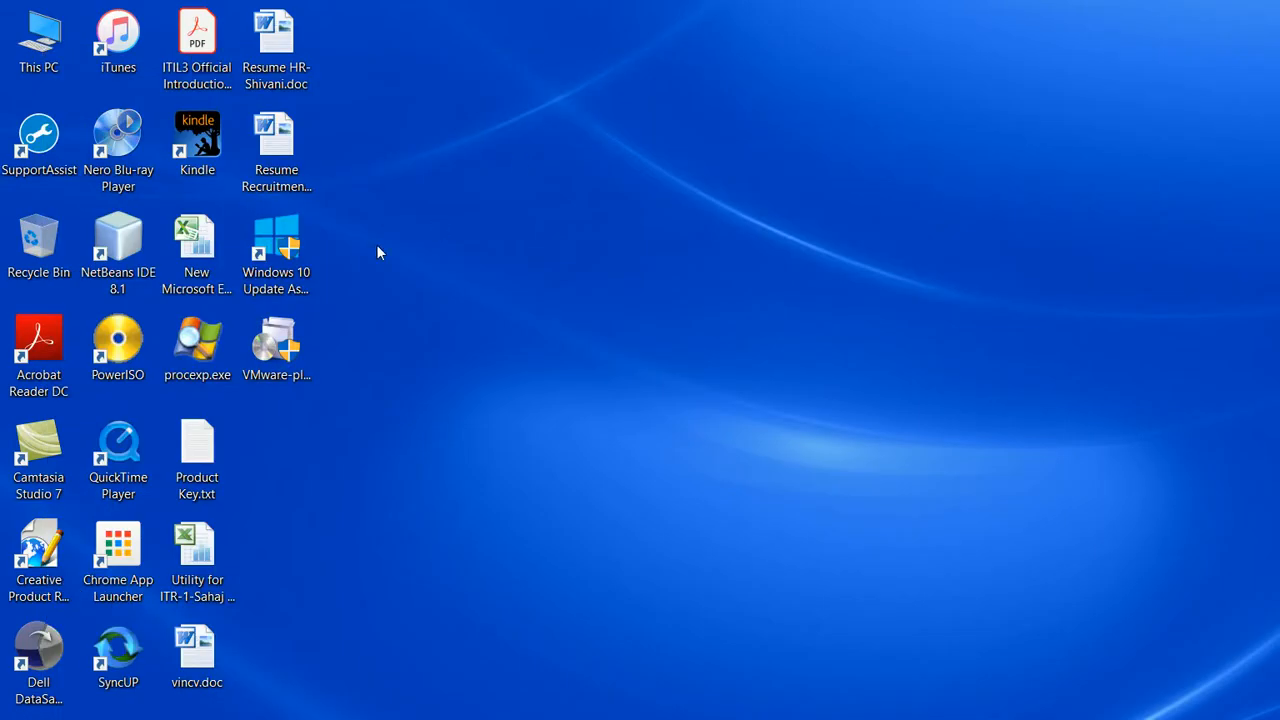
{"action": "mouse_move", "coordinate": [277, 350]}
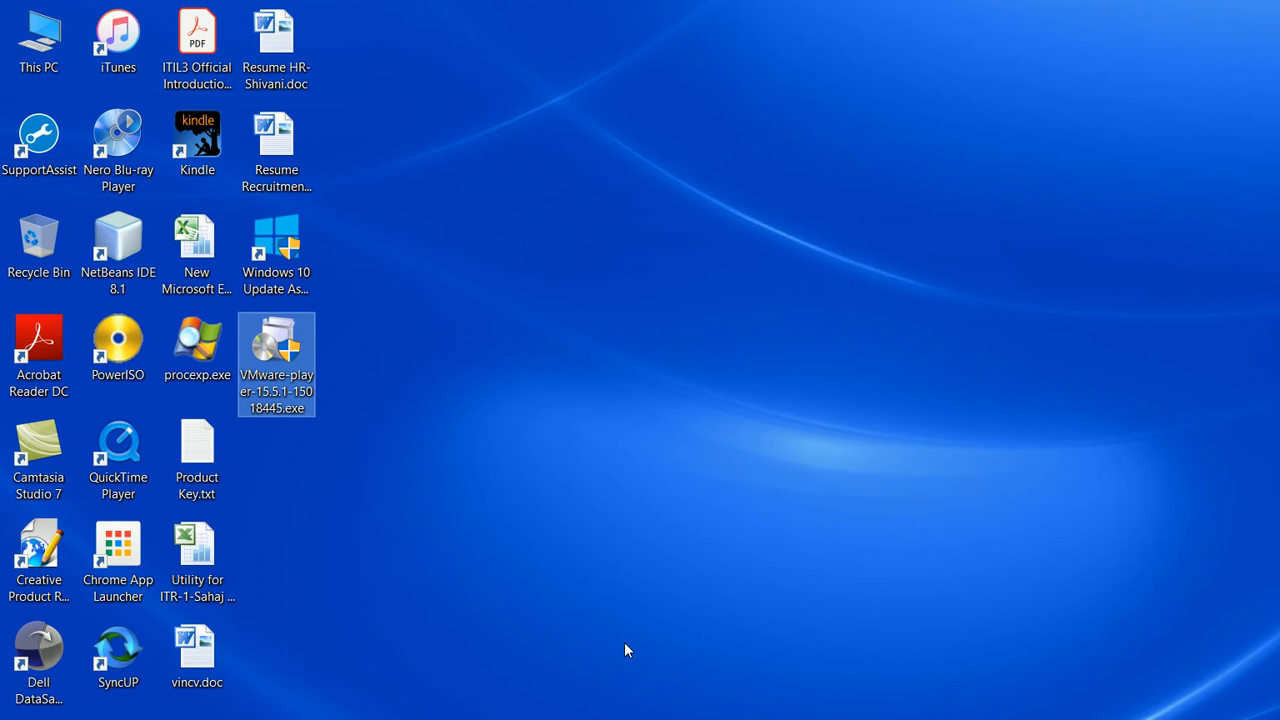
{"action": "mouse_move", "coordinate": [520, 333]}
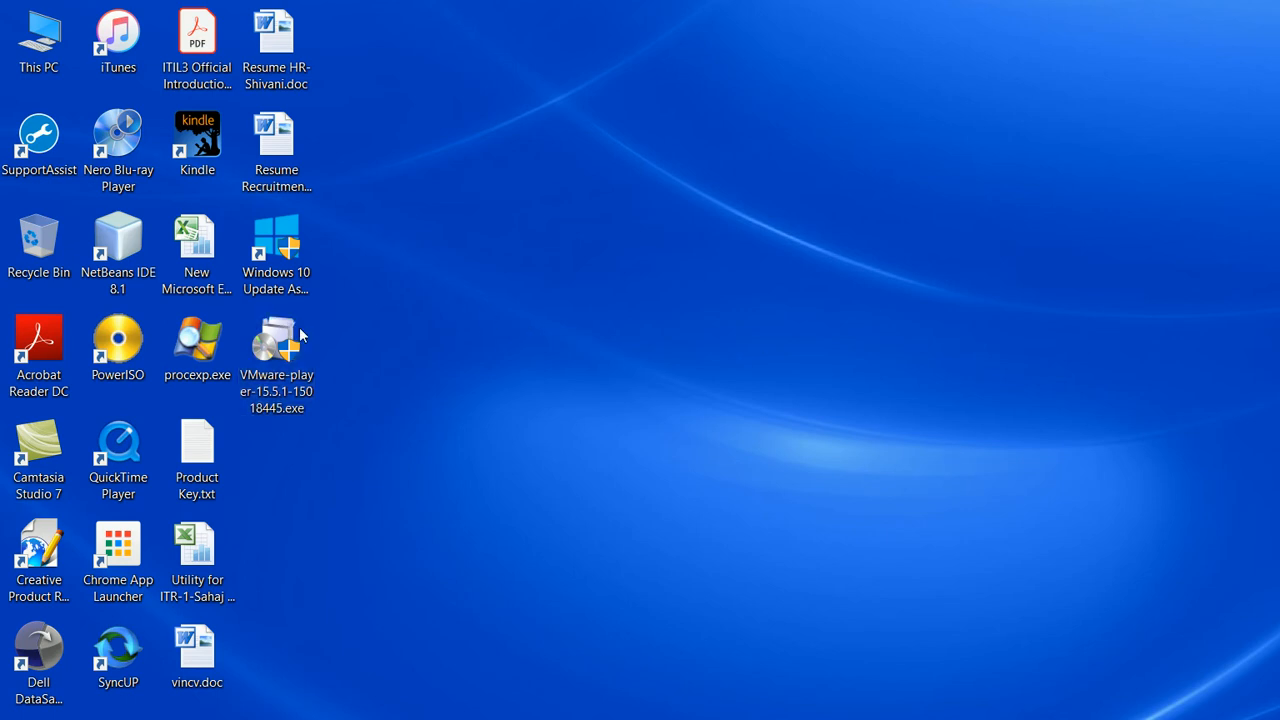
Step: Launch VMware-player-15.5.1-15018445.exe from the desktop
{"action": "left_click", "coordinate": [276, 345]}
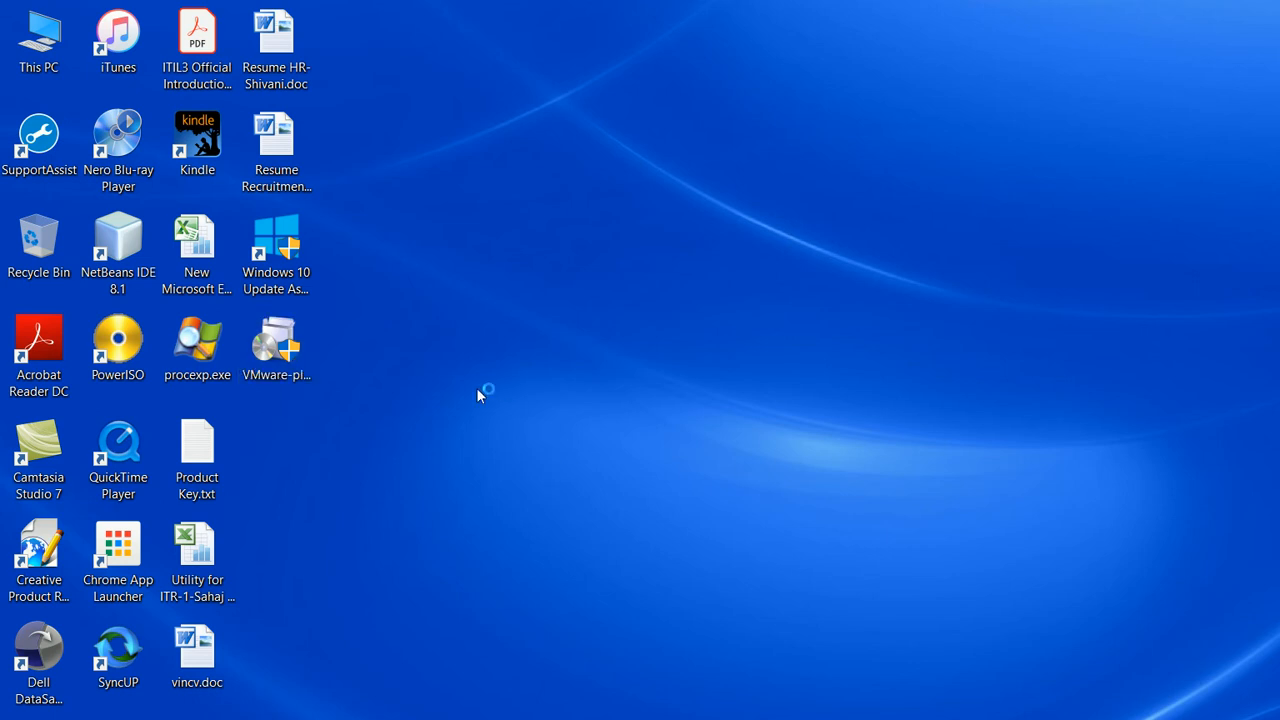
{"action": "double_click", "coordinate": [276, 342]}
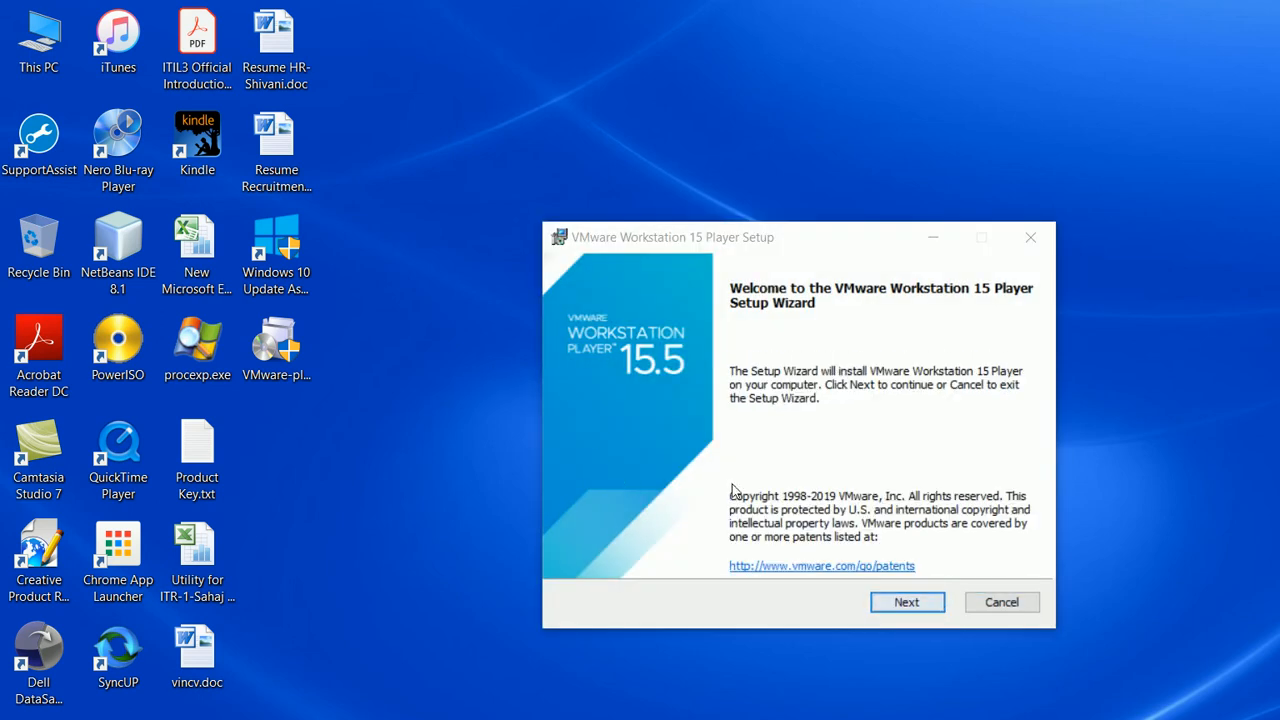
Step: Pass the welcome page and accept the license agreement
{"action": "left_click", "coordinate": [906, 601]}
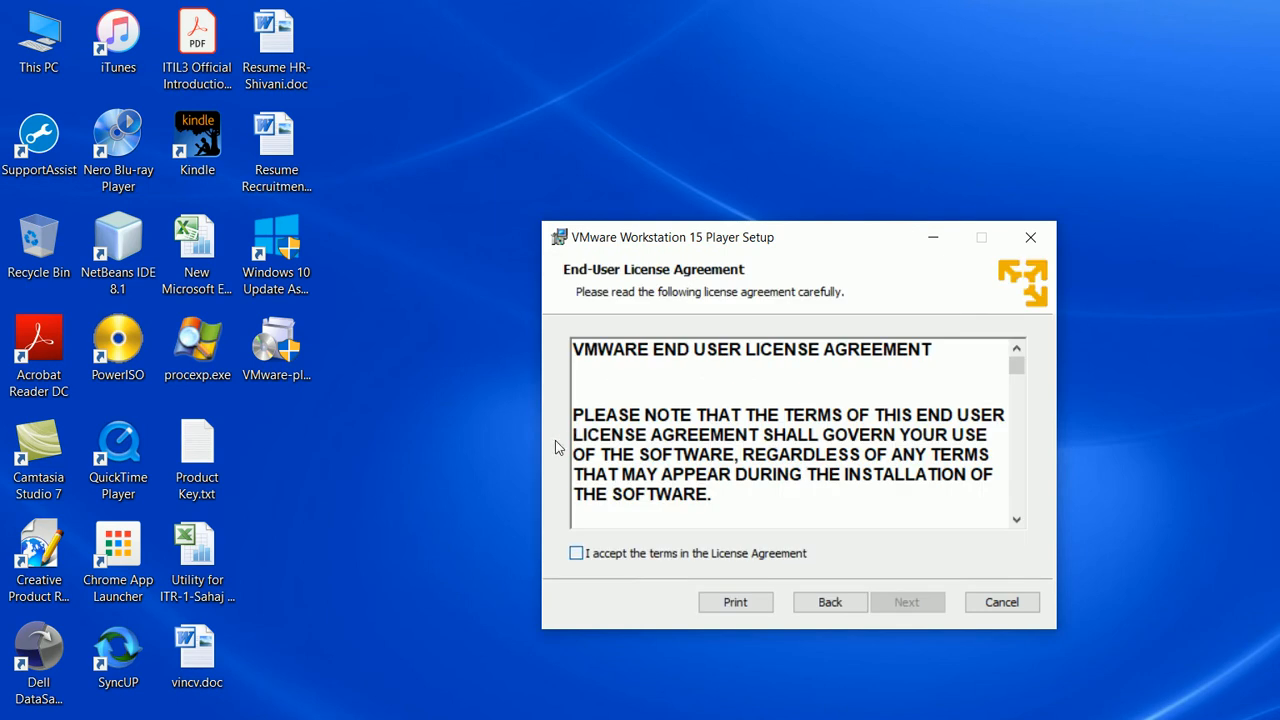
{"action": "left_click", "coordinate": [575, 553]}
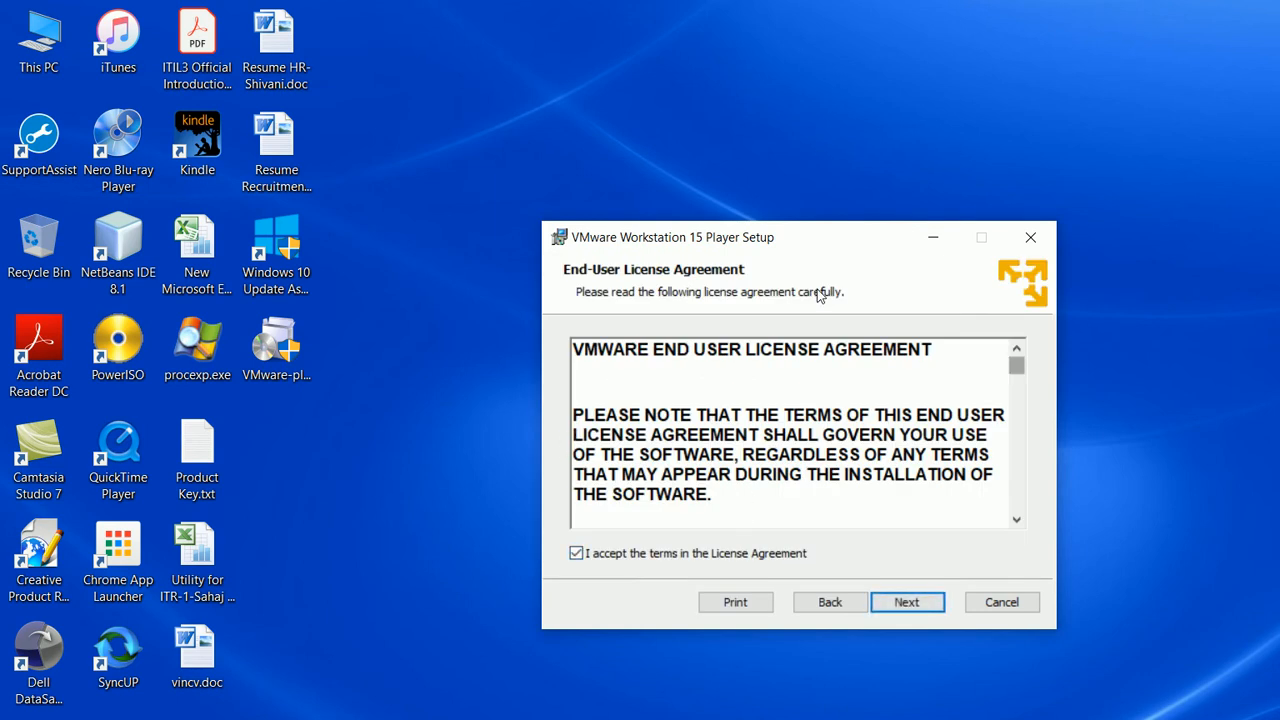
{"action": "scroll", "scroll_direction": "down", "scroll_amount": 3}
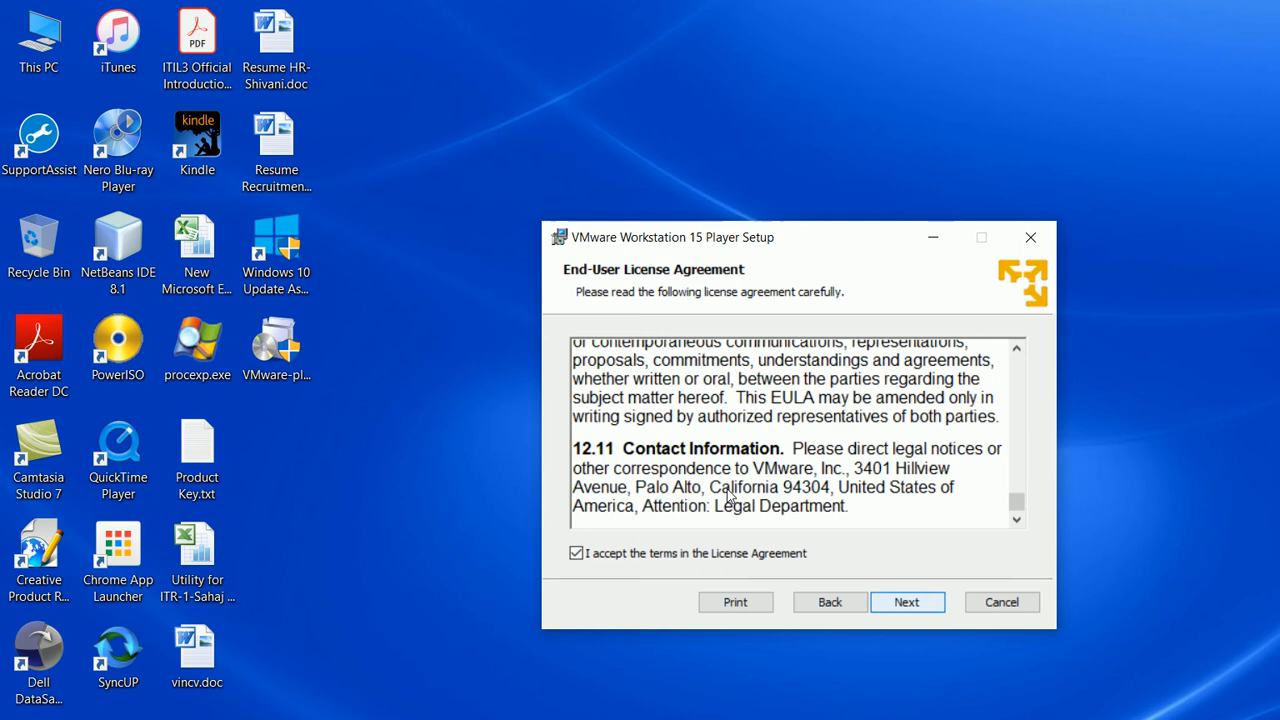
{"action": "left_click", "coordinate": [906, 601]}
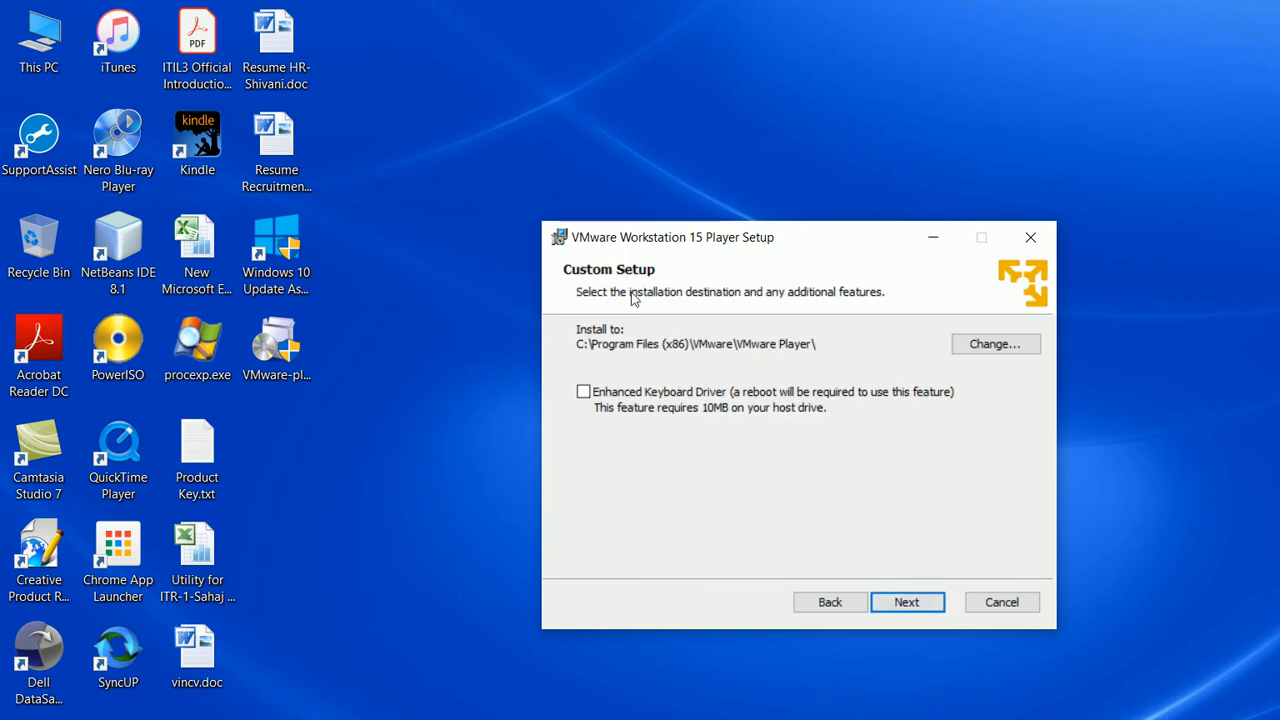
{"action": "mouse_move", "coordinate": [717, 493]}
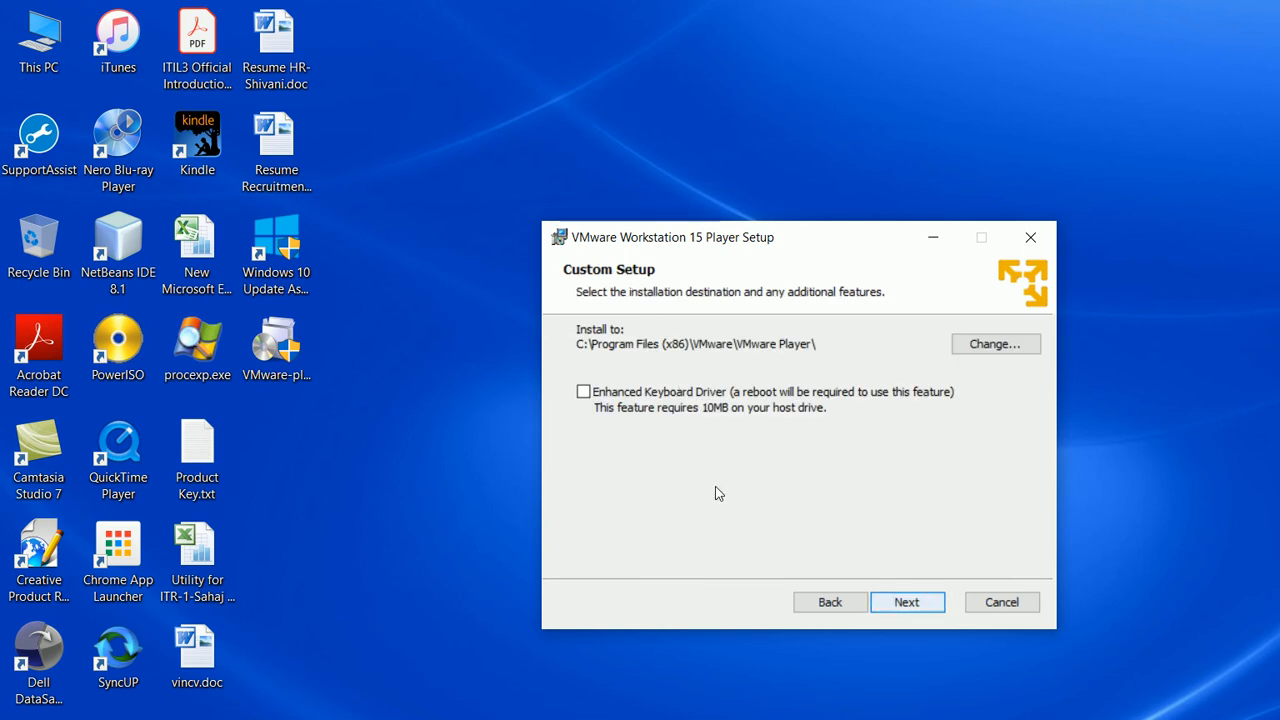
Step: Keep the default install location, disable update checks and CEIP, and keep both shortcuts
{"action": "left_click", "coordinate": [906, 601]}
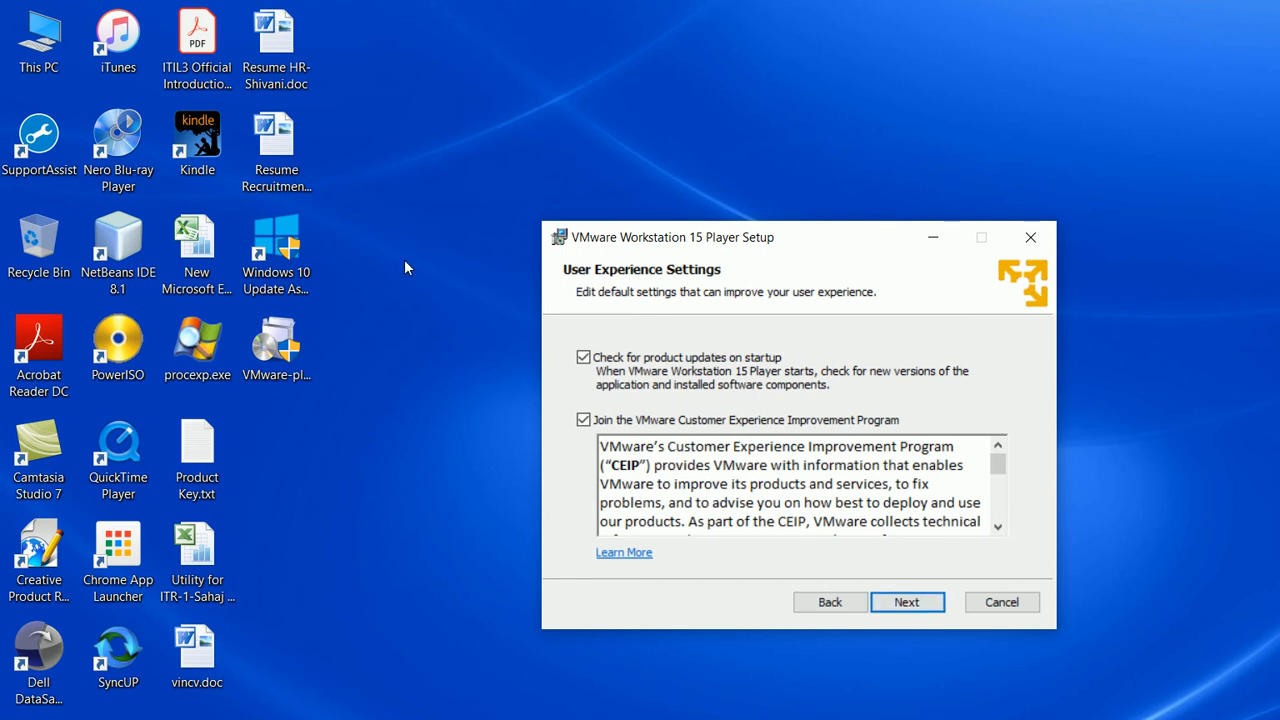
{"action": "left_click", "coordinate": [583, 357]}
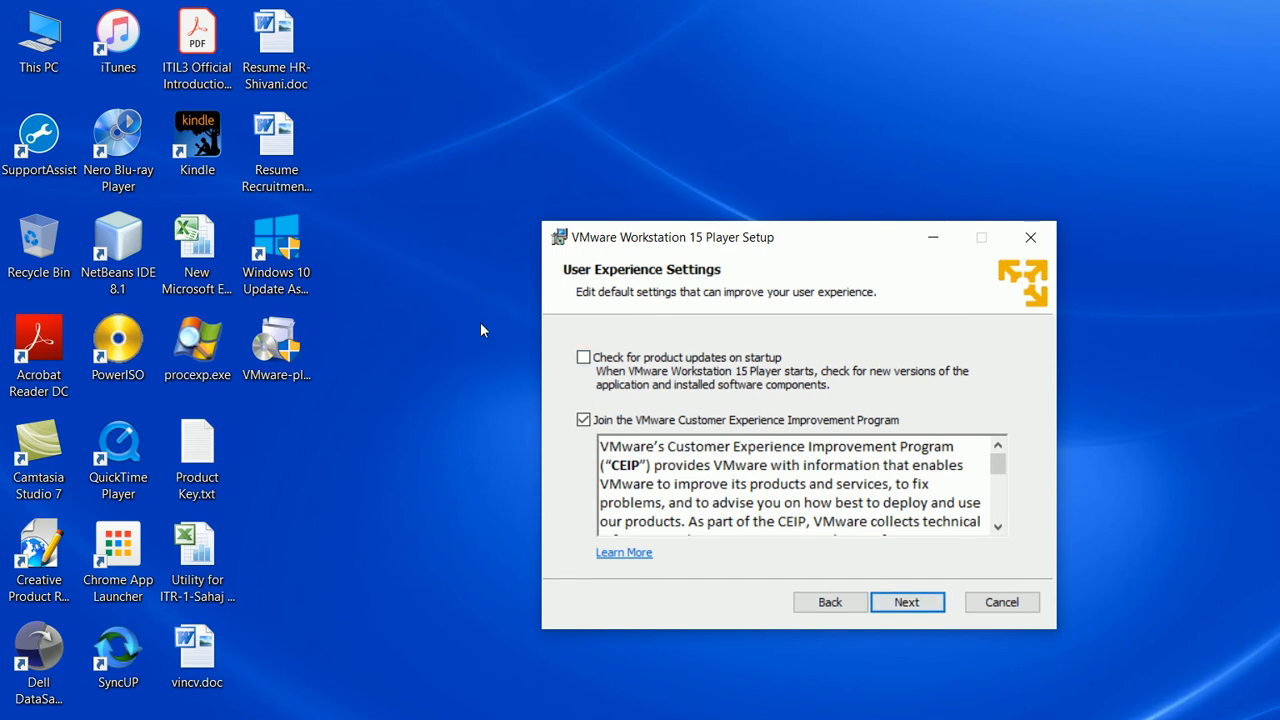
{"action": "left_click", "coordinate": [583, 419]}
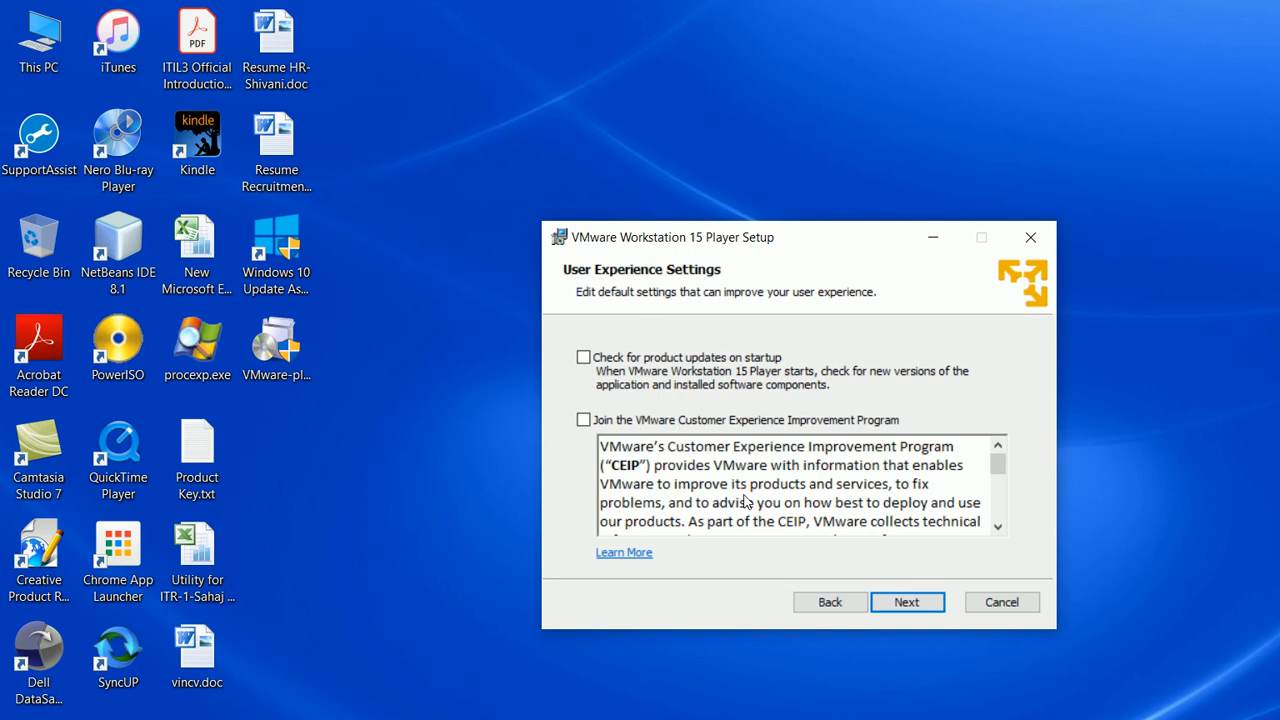
{"action": "left_click", "coordinate": [906, 602]}
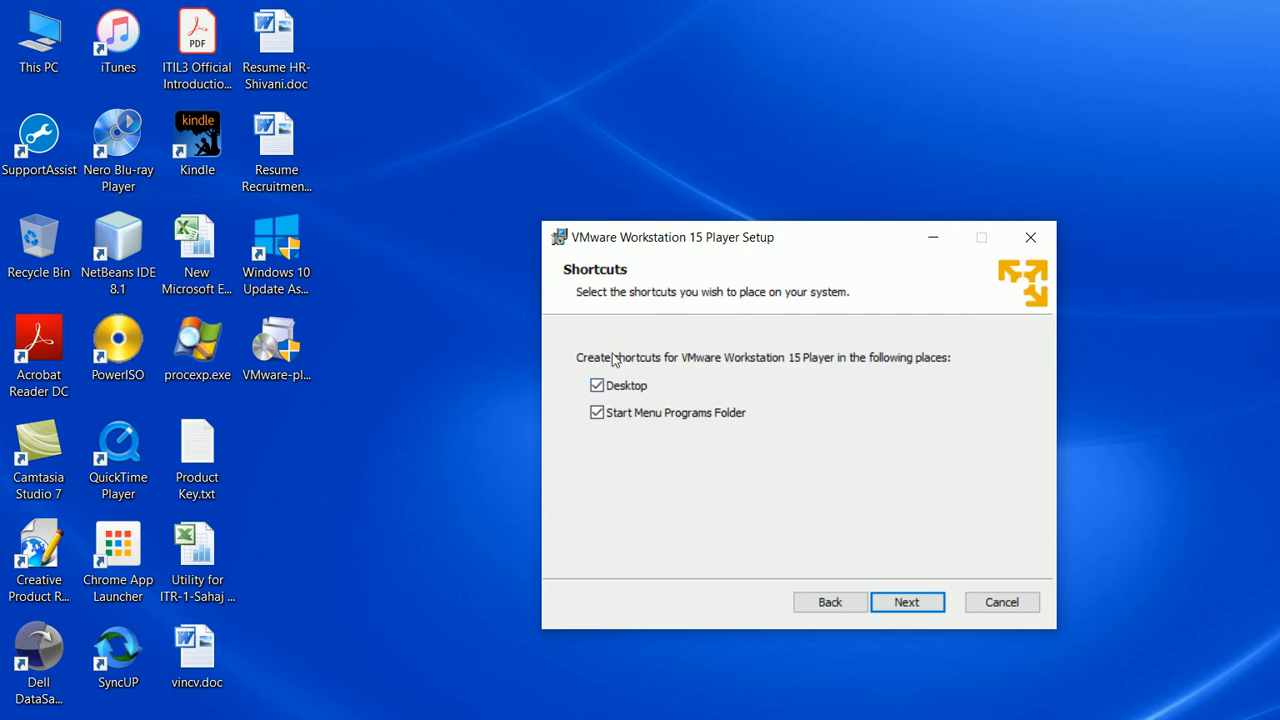
{"action": "left_click", "coordinate": [906, 601]}
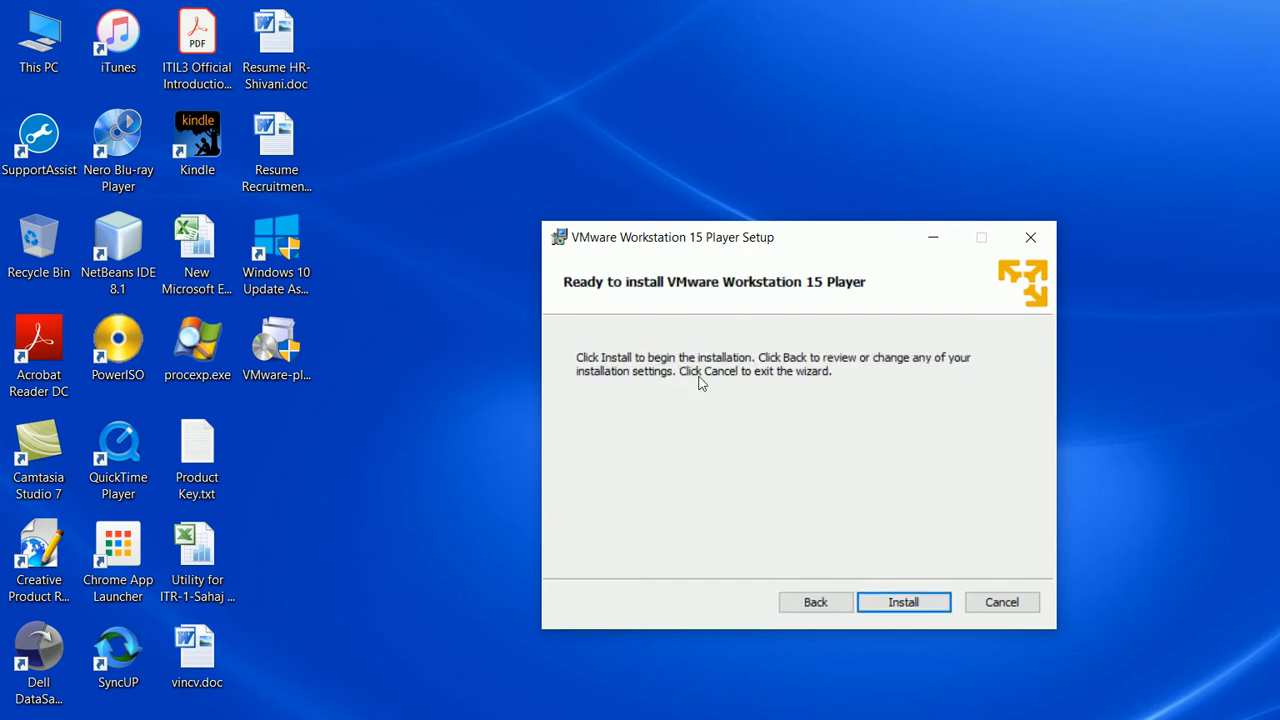
Step: Start installing VMware Workstation 15 Player from the Ready to install page
{"action": "left_click", "coordinate": [903, 601]}
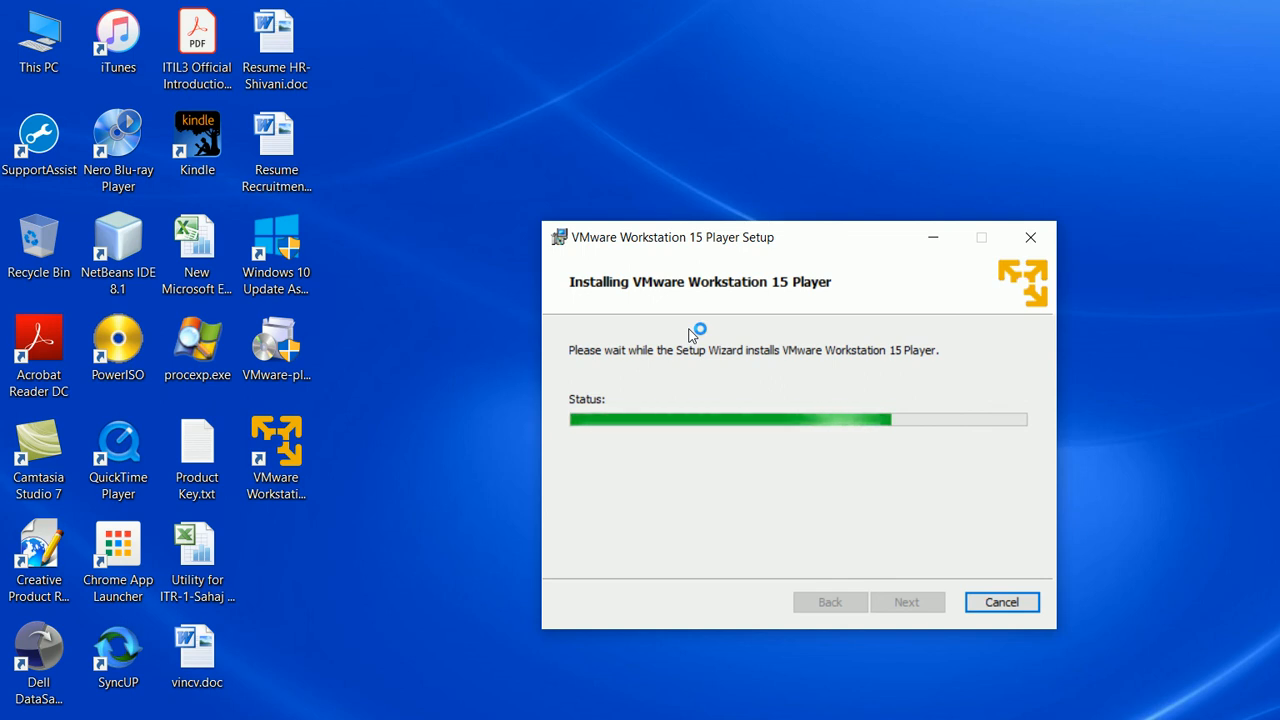
{"action": "mouse_move", "coordinate": [697, 391]}
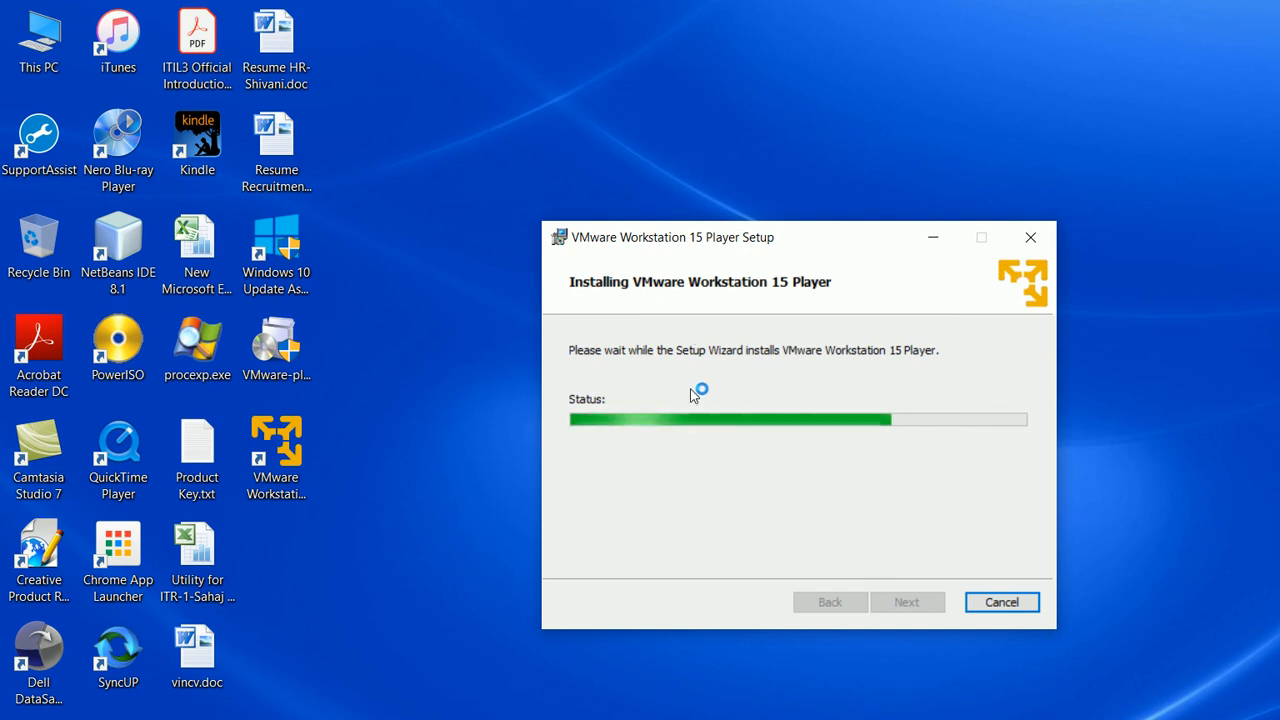
{"action": "mouse_move", "coordinate": [1137, 673]}
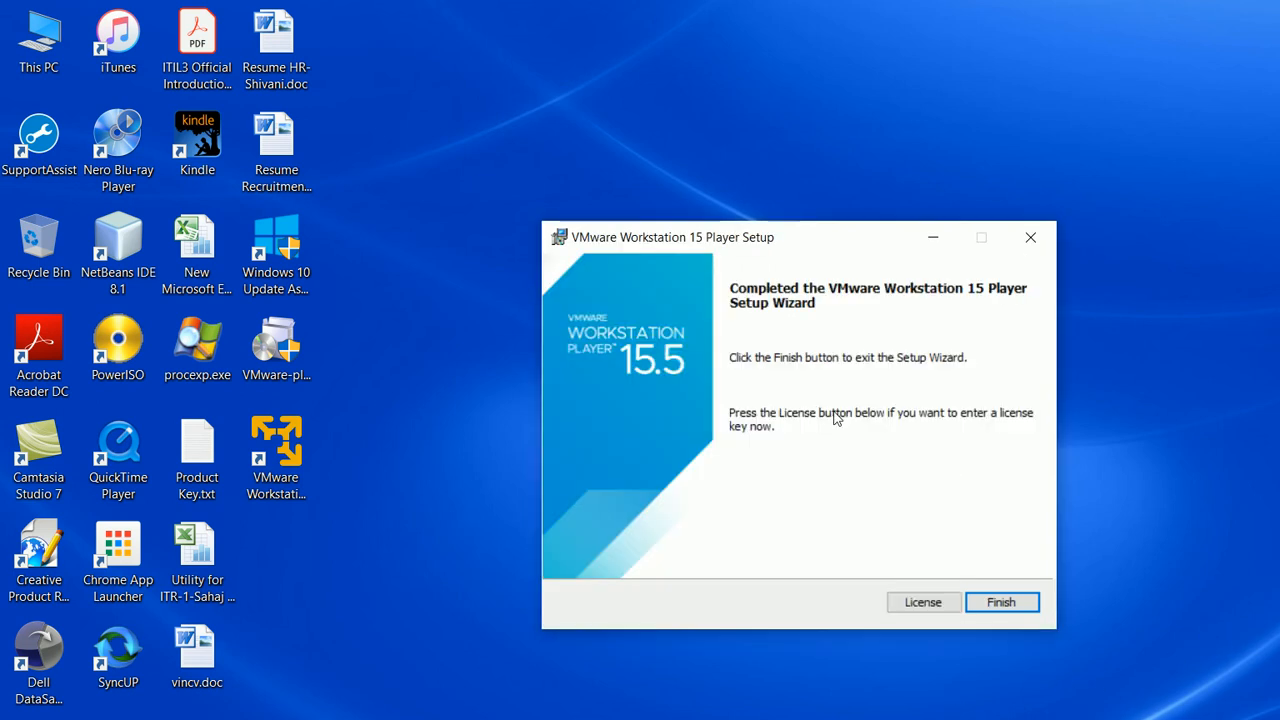
{"action": "mouse_move", "coordinate": [645, 270]}
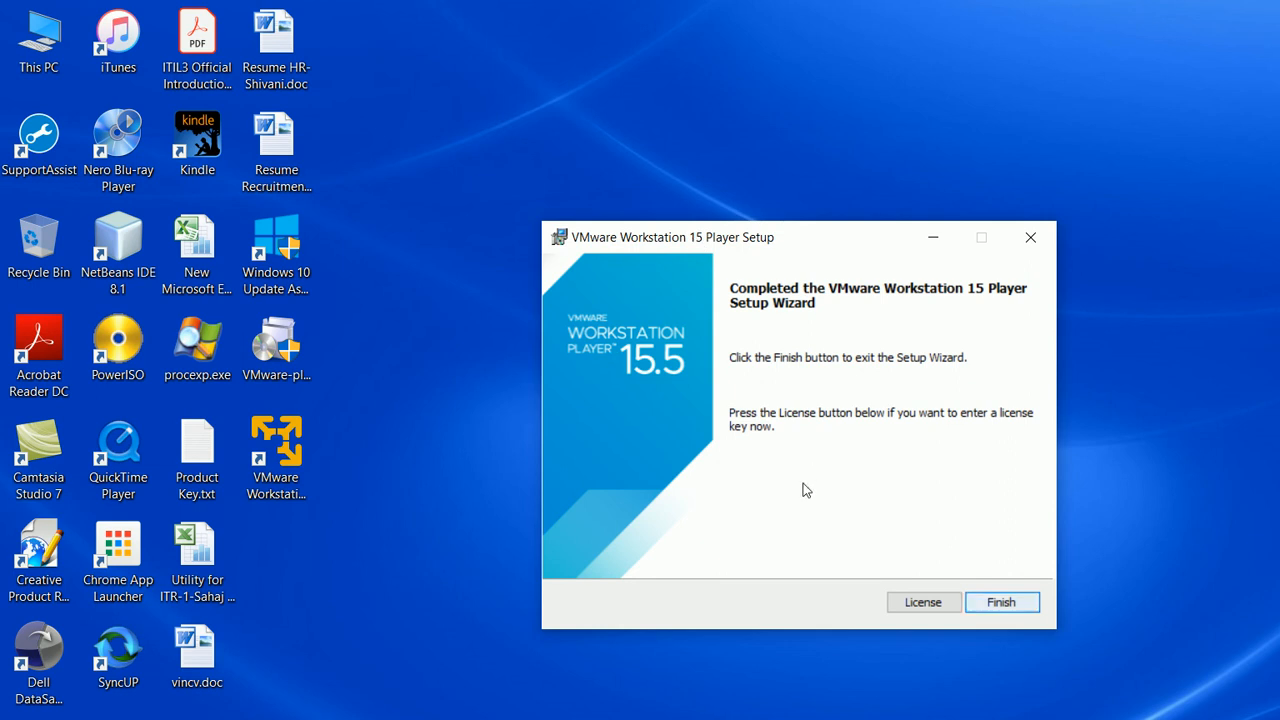
Step: Finish the setup wizard and select the new VMware Workstation 15 Player desktop shortcut
{"action": "left_click", "coordinate": [1001, 601]}
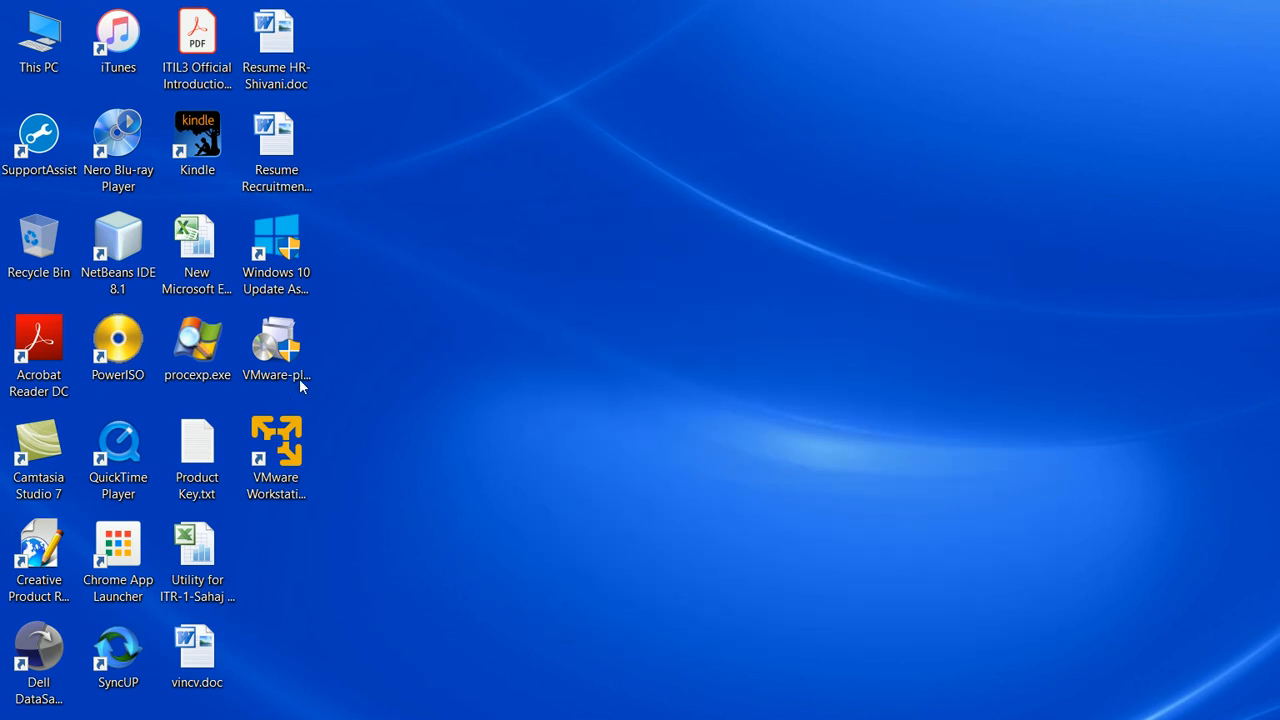
{"action": "left_click", "coordinate": [276, 455]}
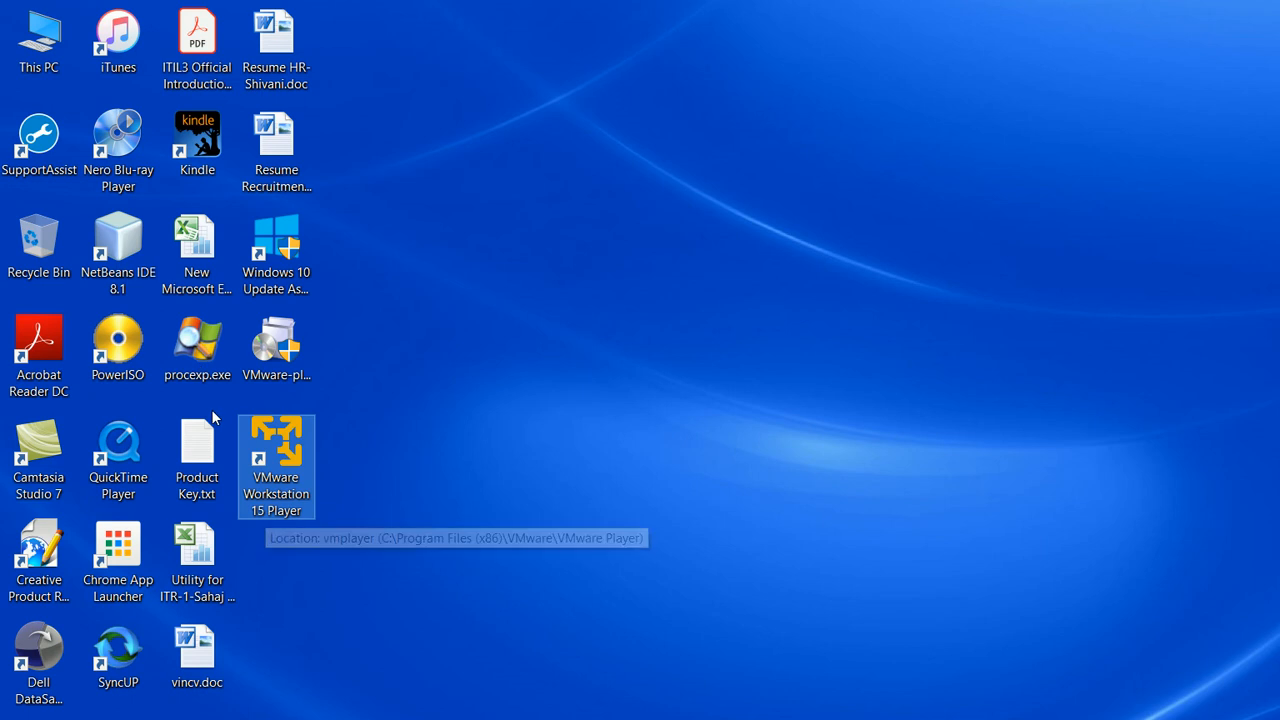
{"action": "mouse_move", "coordinate": [232, 412]}
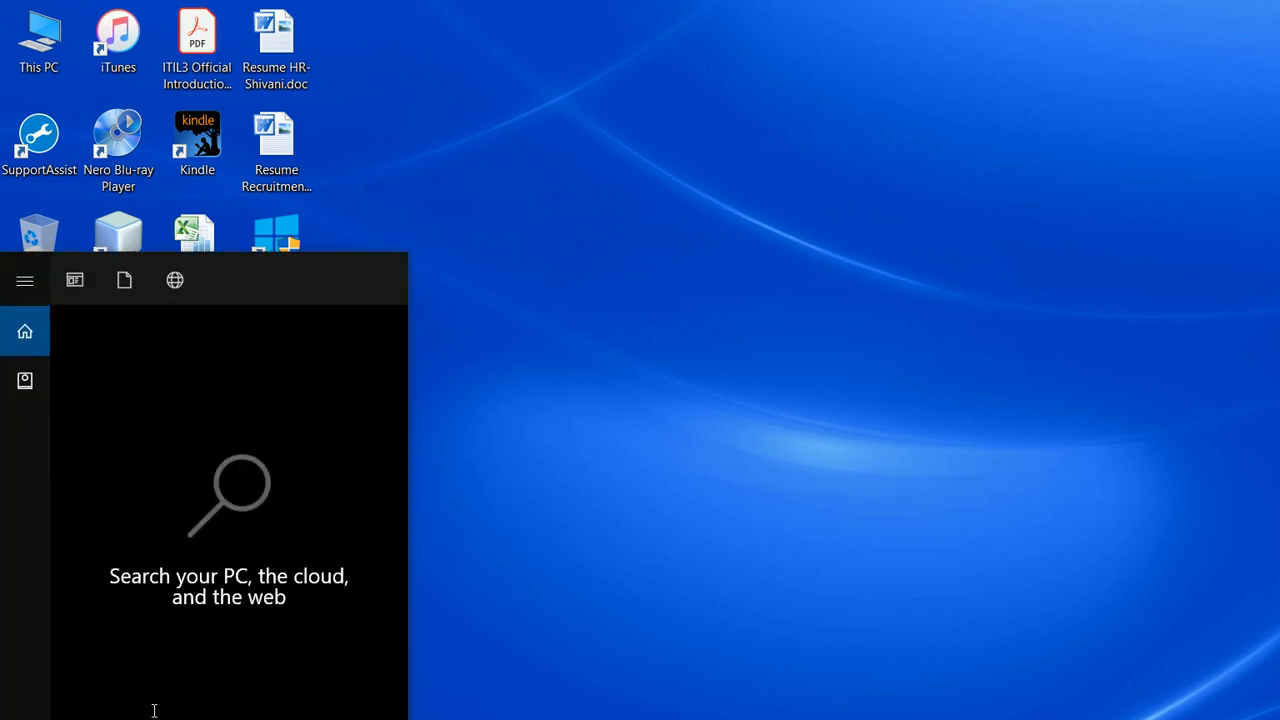
Step: Run ncpa.cpl, maximize Network Connections to check the two VMware adapters, then close it
{"action": "type", "text": "ncpa."}
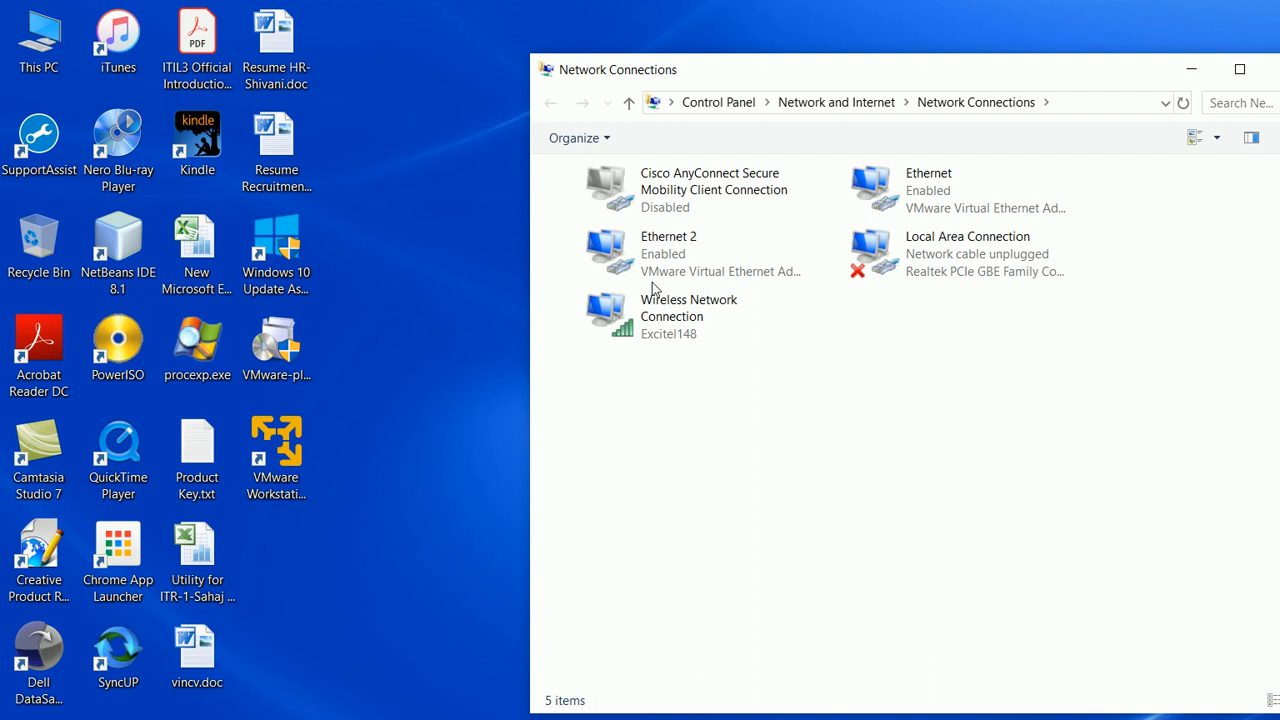
{"action": "left_click", "coordinate": [668, 253]}
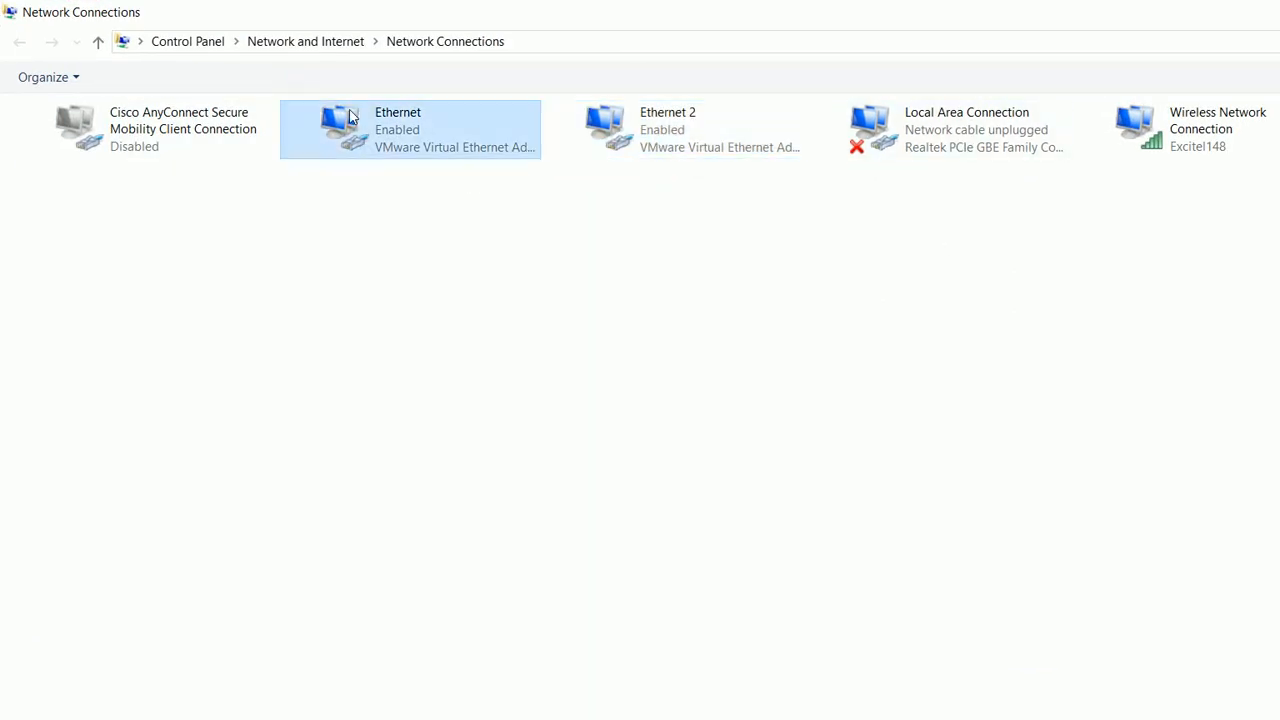
{"action": "left_click", "coordinate": [675, 128]}
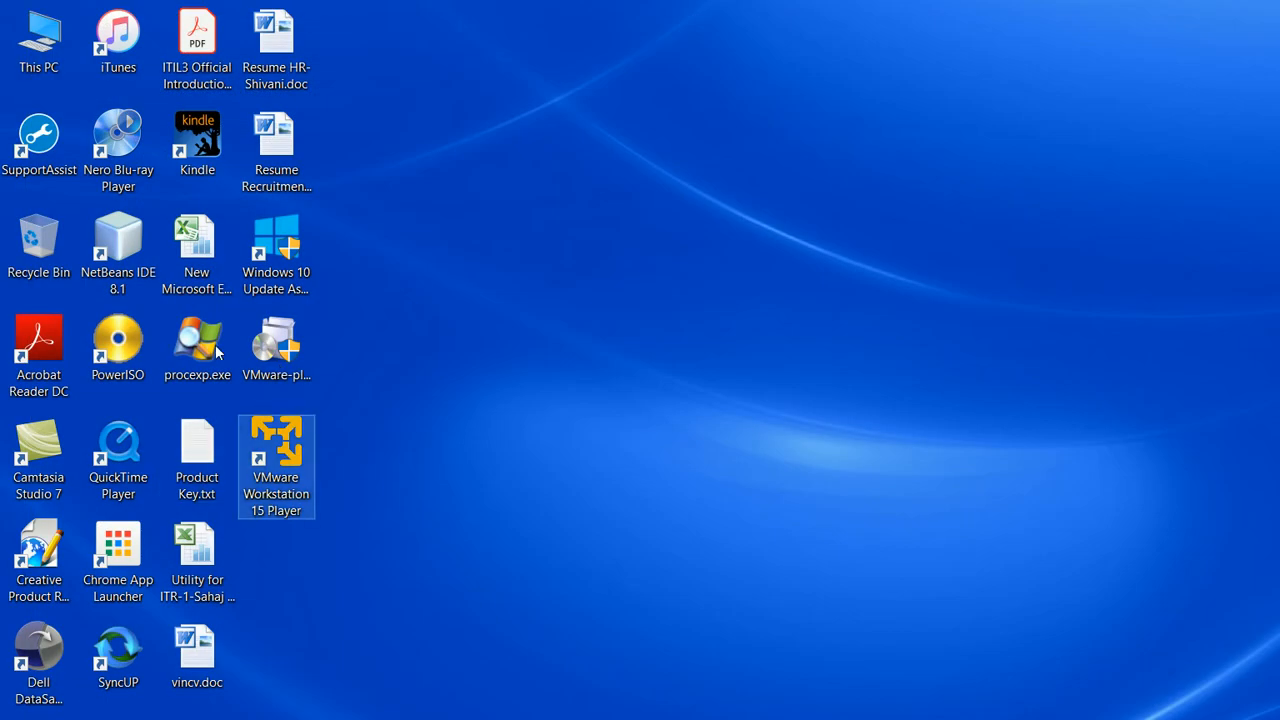
{"action": "mouse_move", "coordinate": [392, 328]}
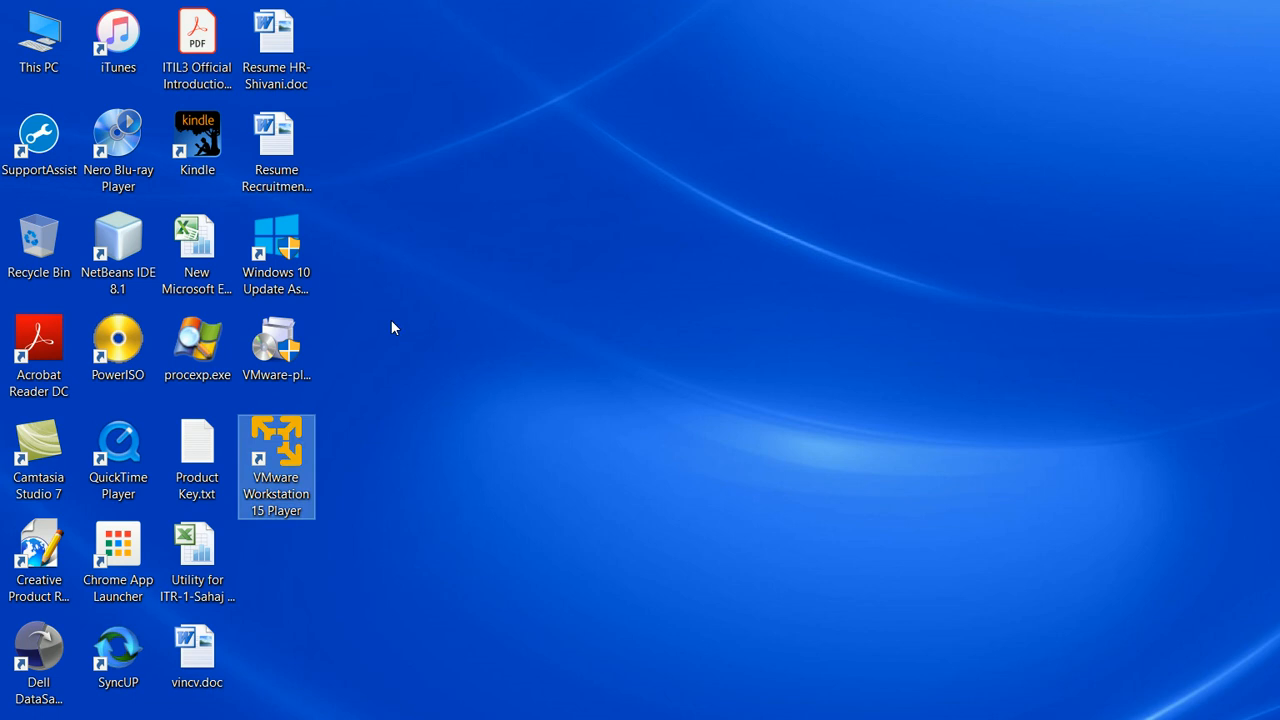
Step: Launch the Player and delete the Windows Server 2012 machine from disk
{"action": "double_click", "coordinate": [276, 460]}
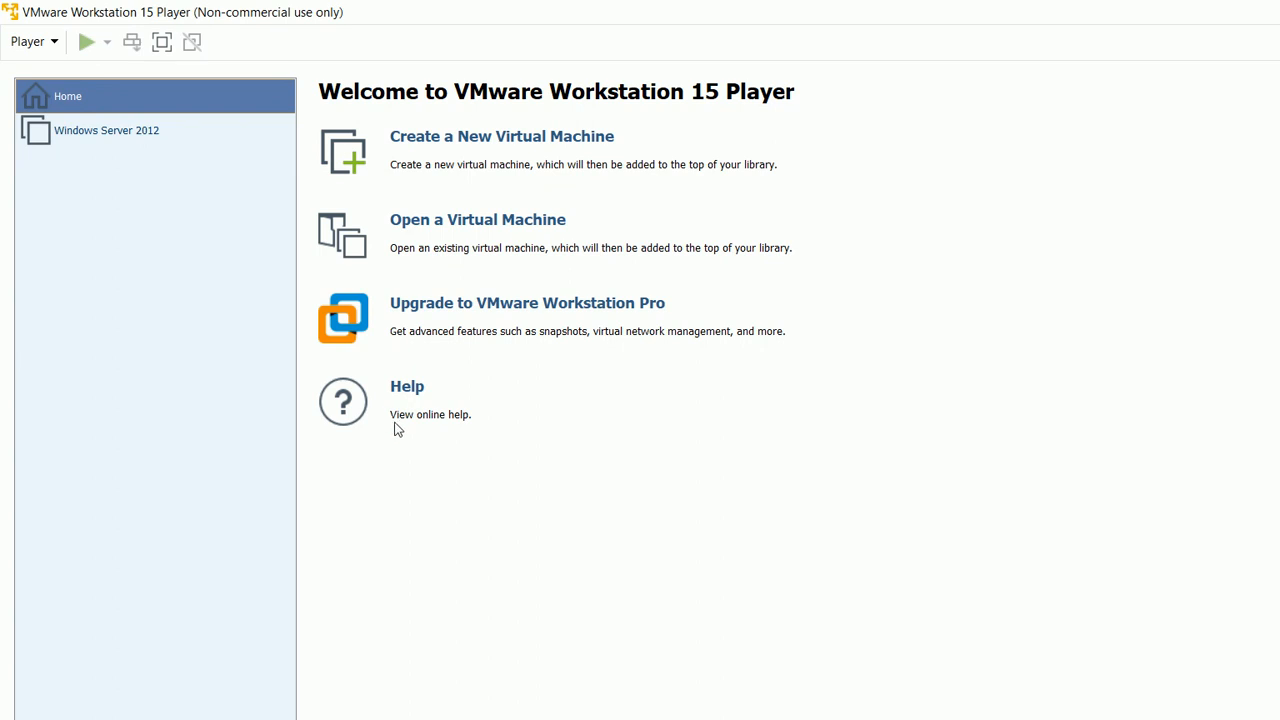
{"action": "mouse_move", "coordinate": [125, 129]}
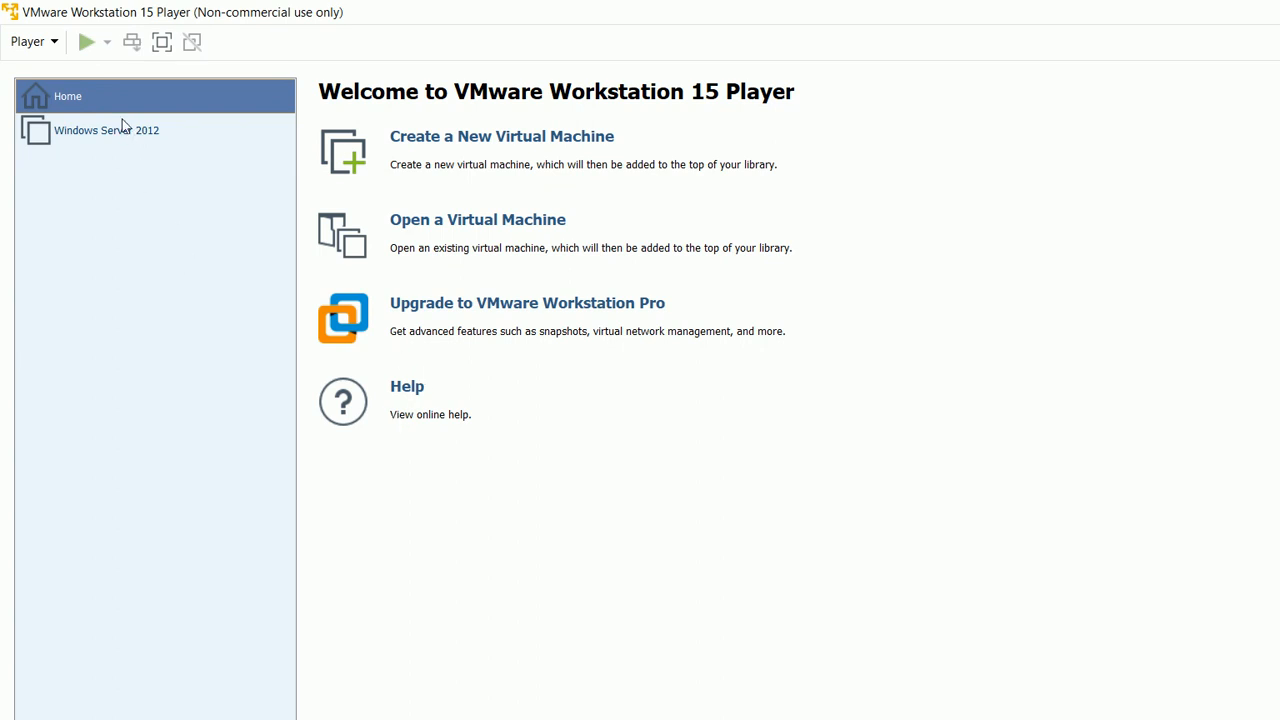
{"action": "left_click", "coordinate": [107, 130]}
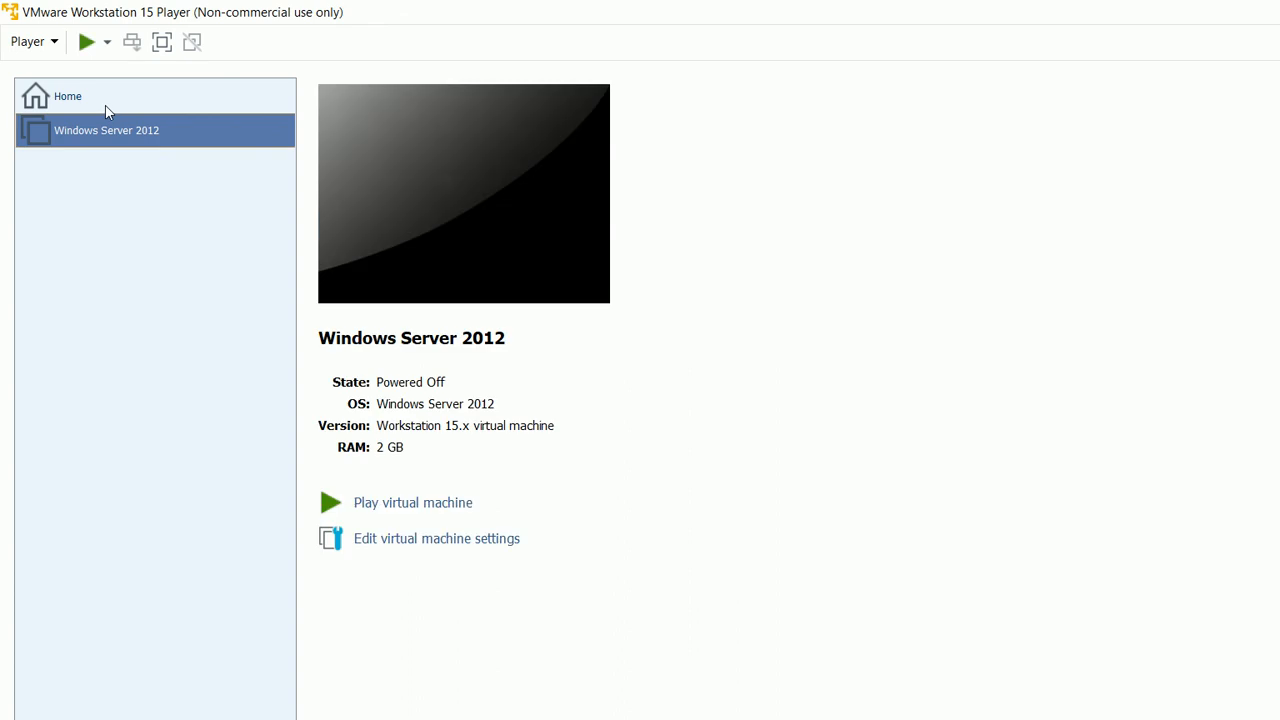
{"action": "right_click", "coordinate": [106, 130]}
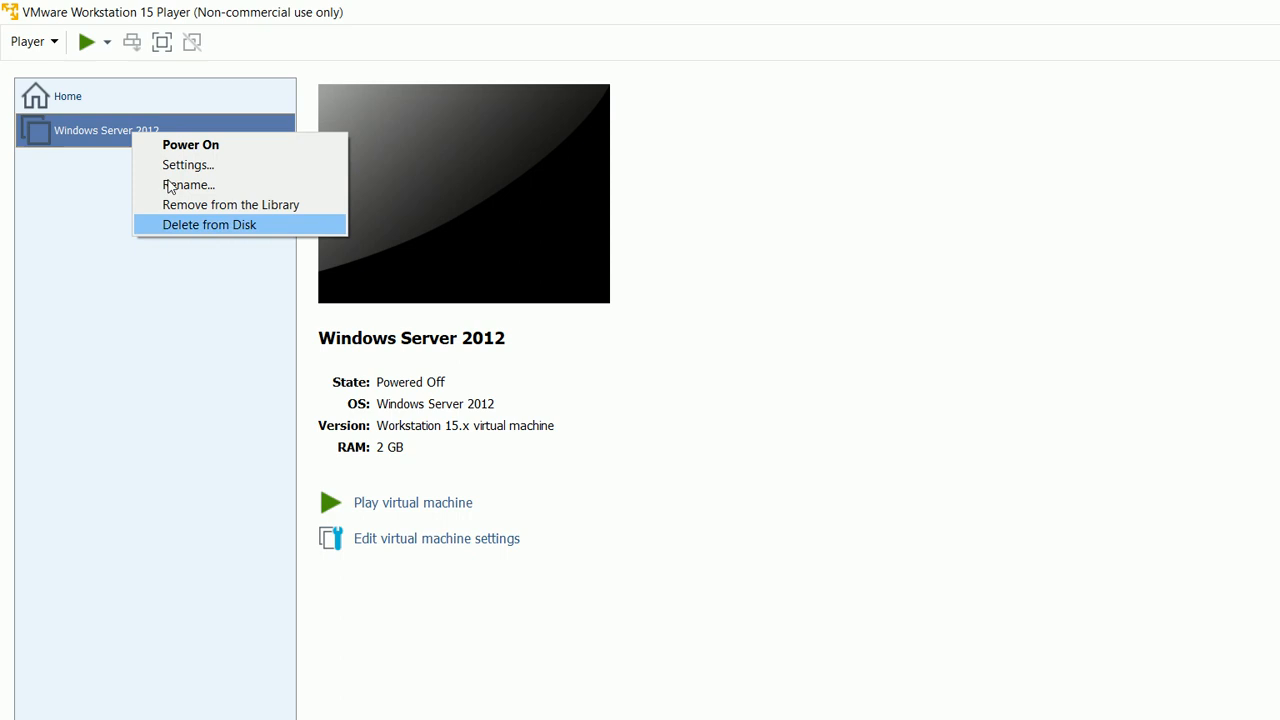
{"action": "left_click", "coordinate": [209, 224]}
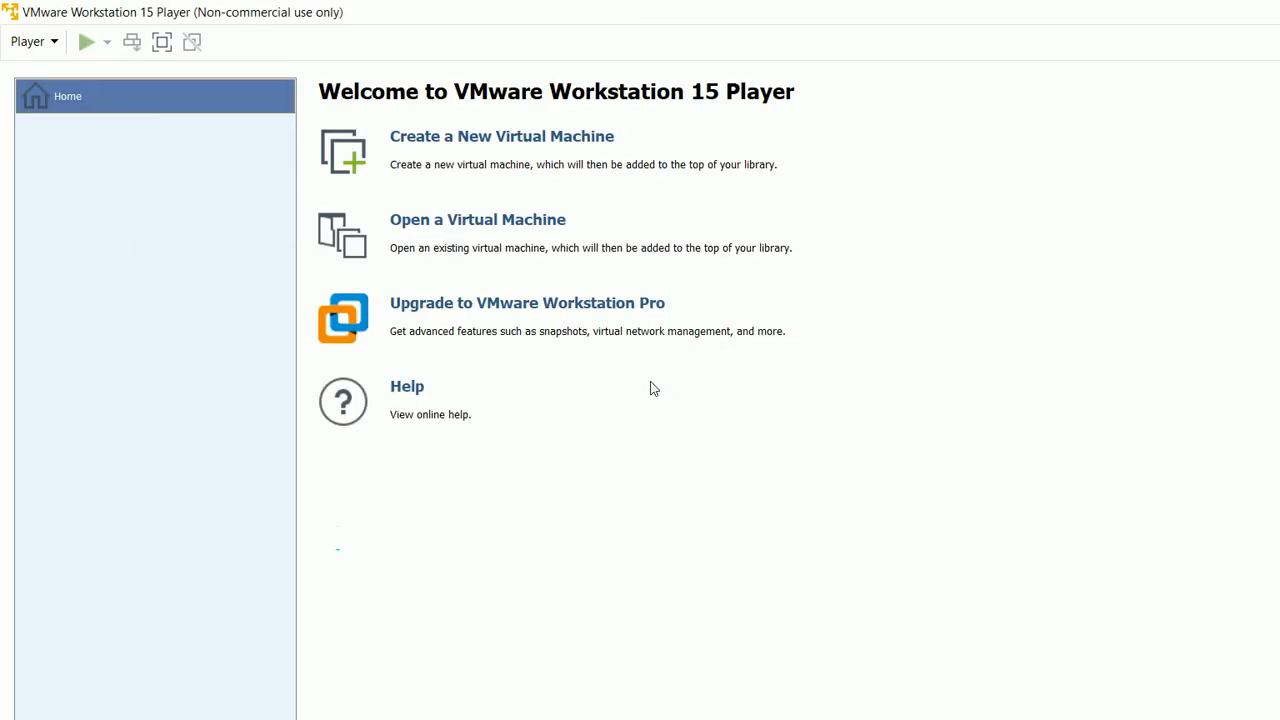
{"action": "mouse_move", "coordinate": [556, 453]}
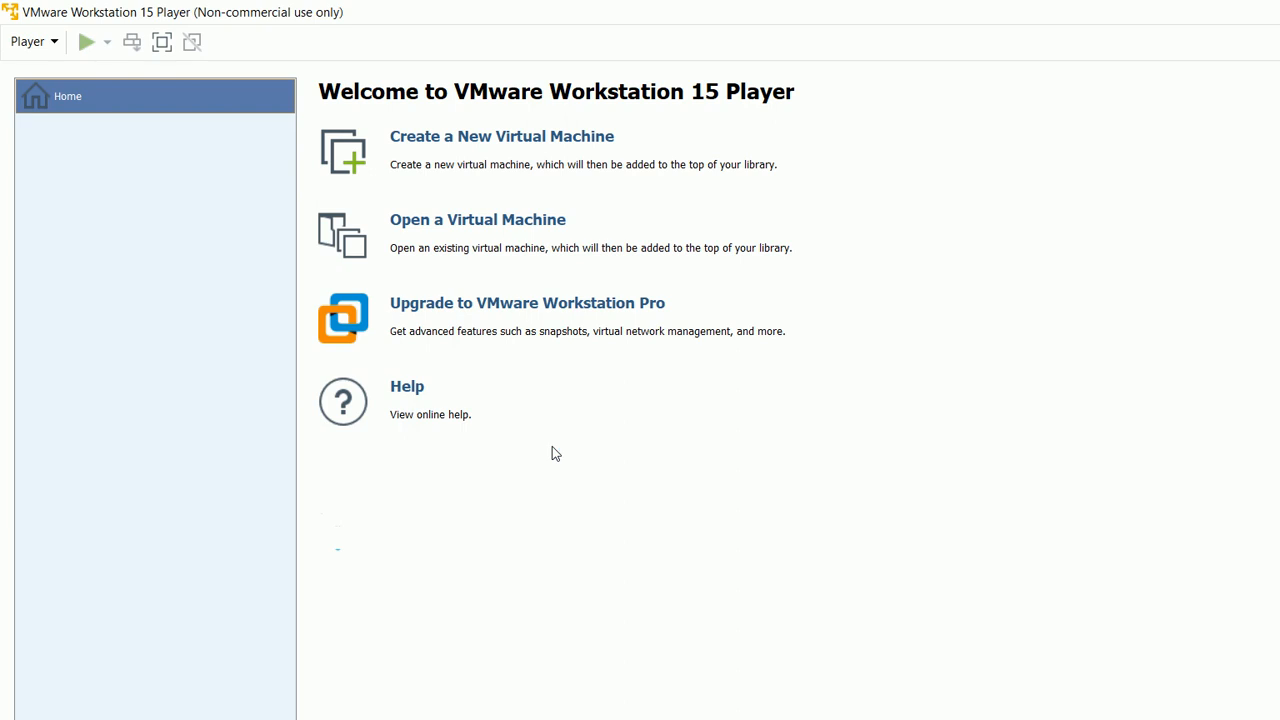
{"action": "mouse_move", "coordinate": [590, 353]}
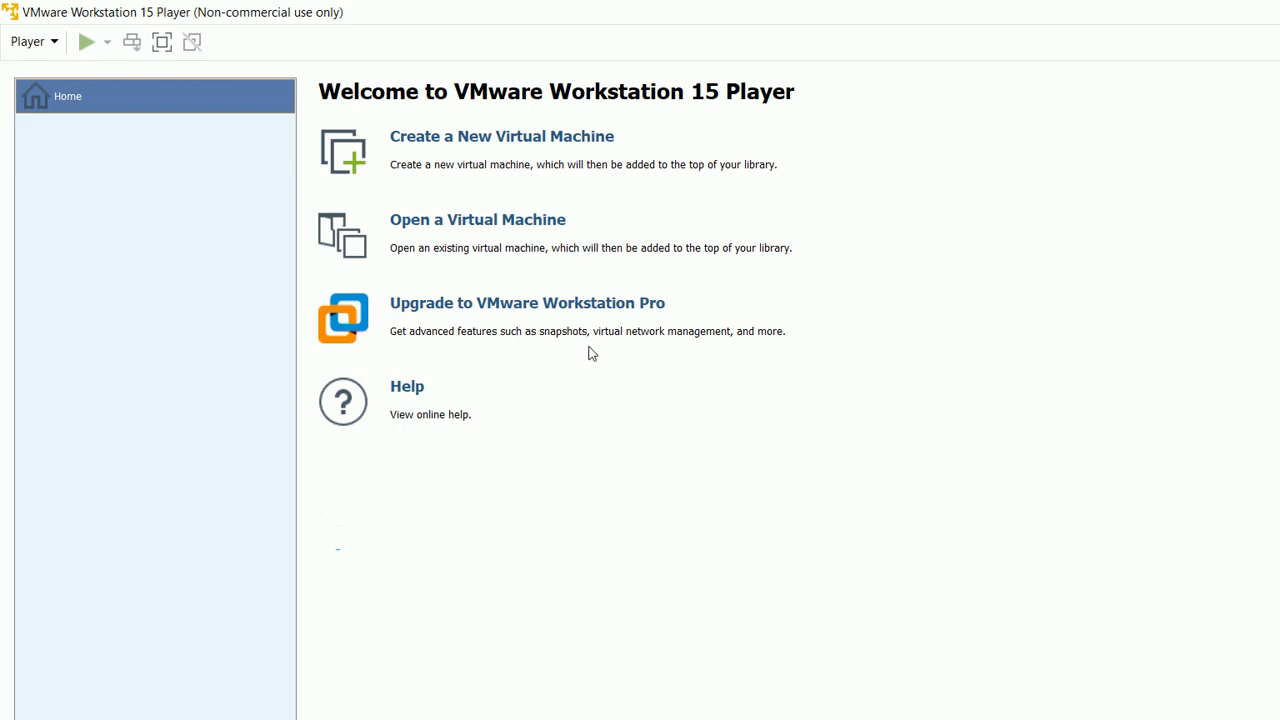
{"action": "mouse_move", "coordinate": [1189, 19]}
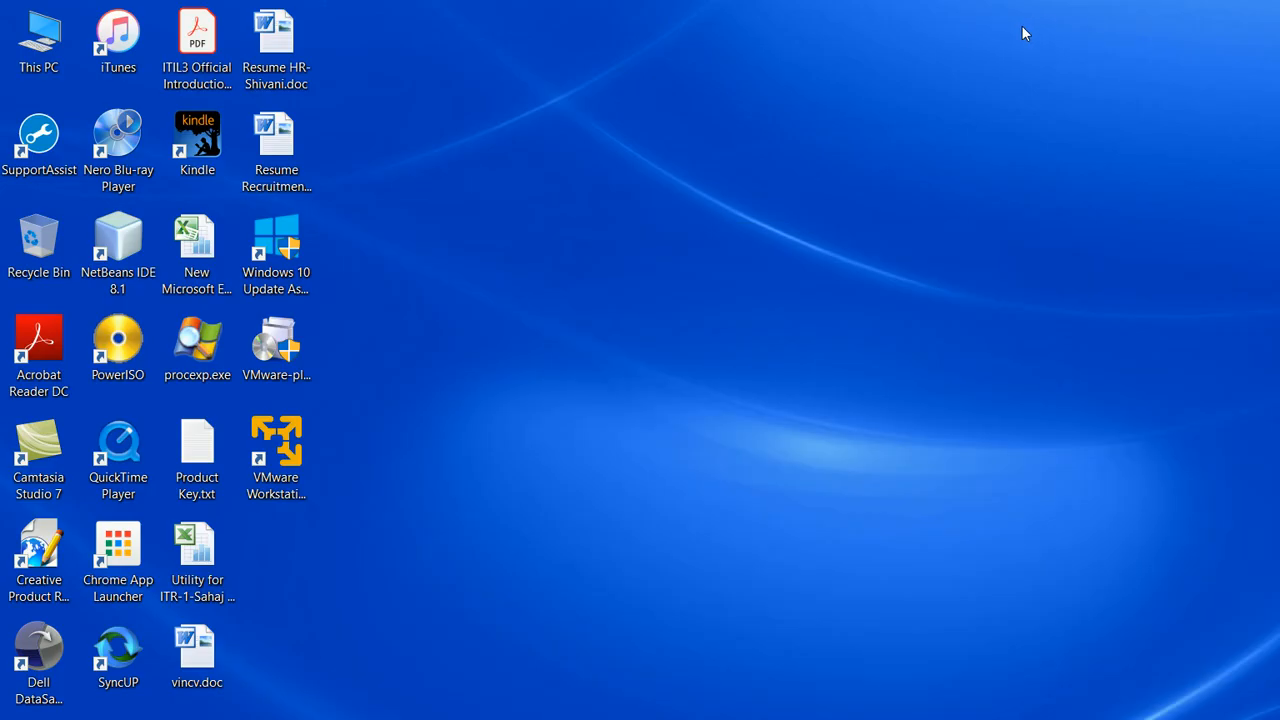
{"action": "mouse_move", "coordinate": [960, 713]}
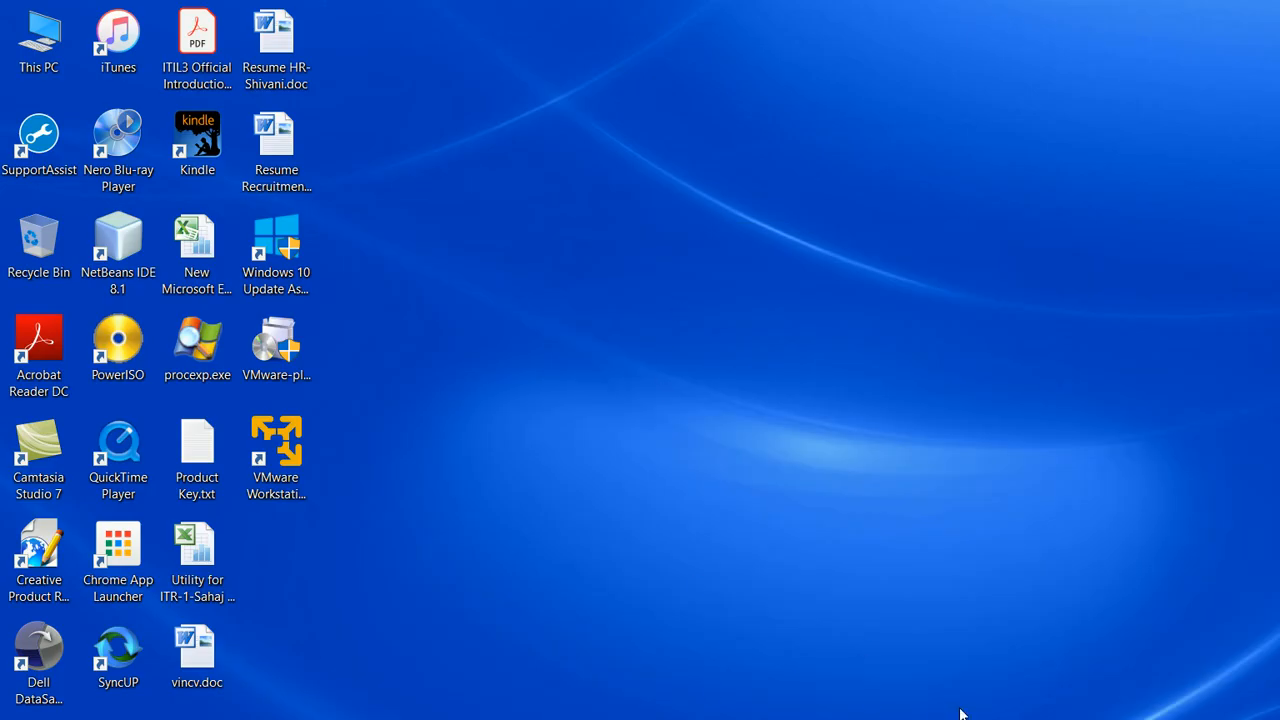
{"action": "mouse_move", "coordinate": [1203, 631]}
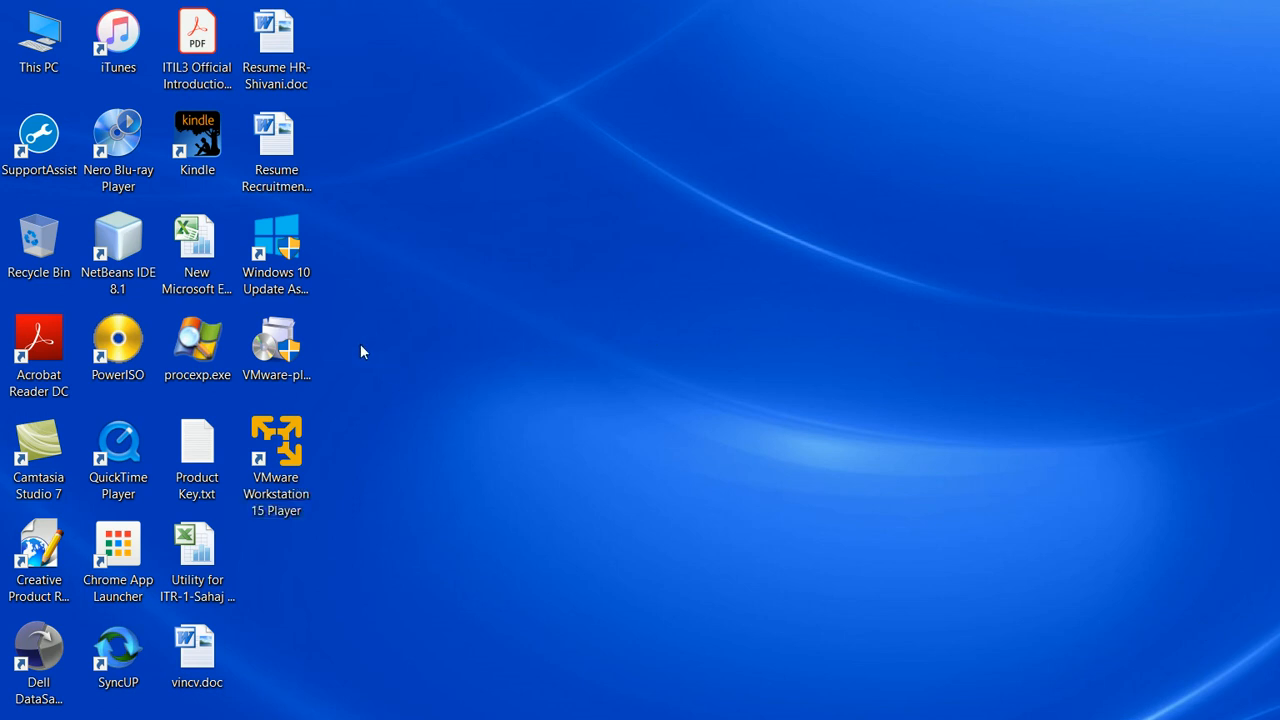
{"action": "mouse_move", "coordinate": [360, 347]}
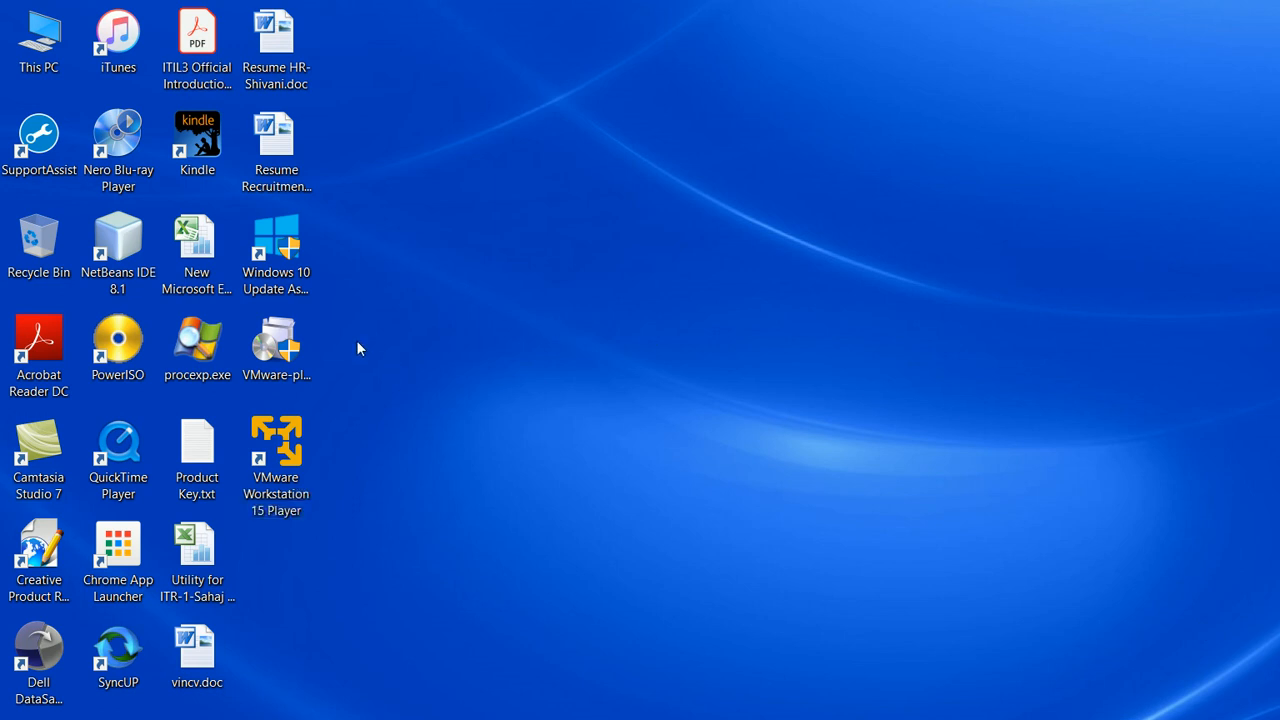
{"action": "left_click", "coordinate": [276, 455]}
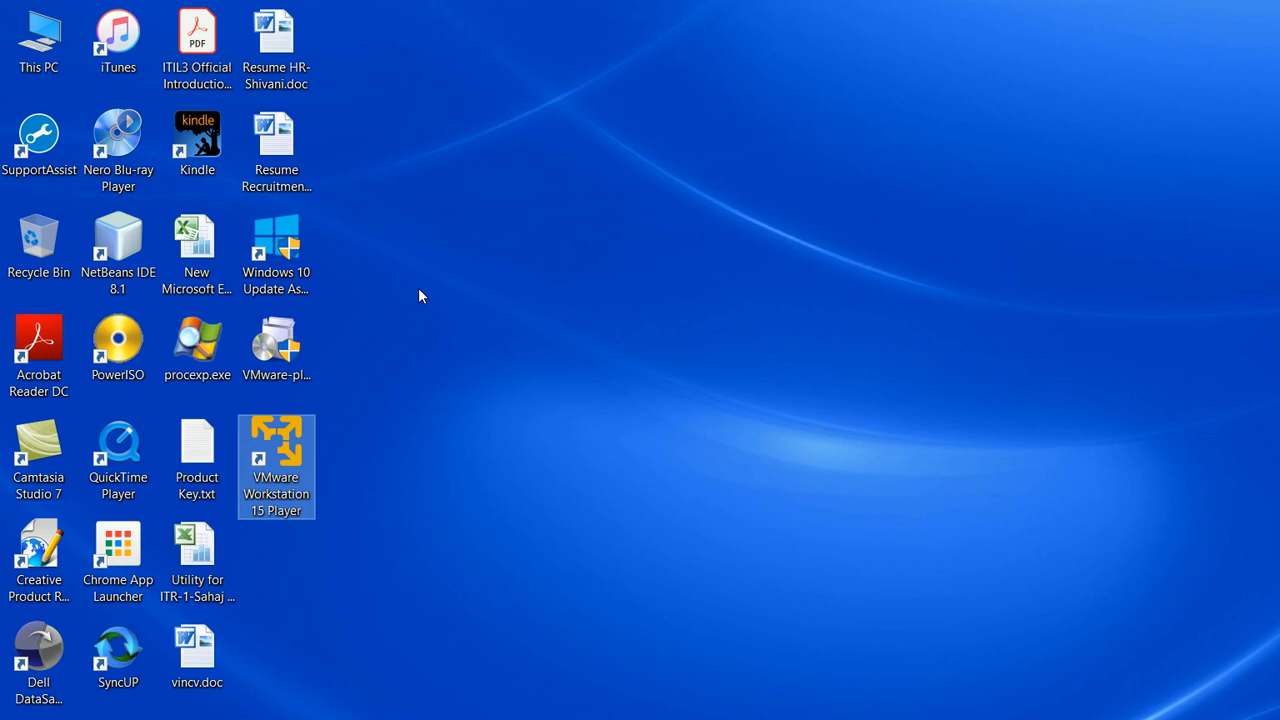
{"action": "mouse_move", "coordinate": [673, 362]}
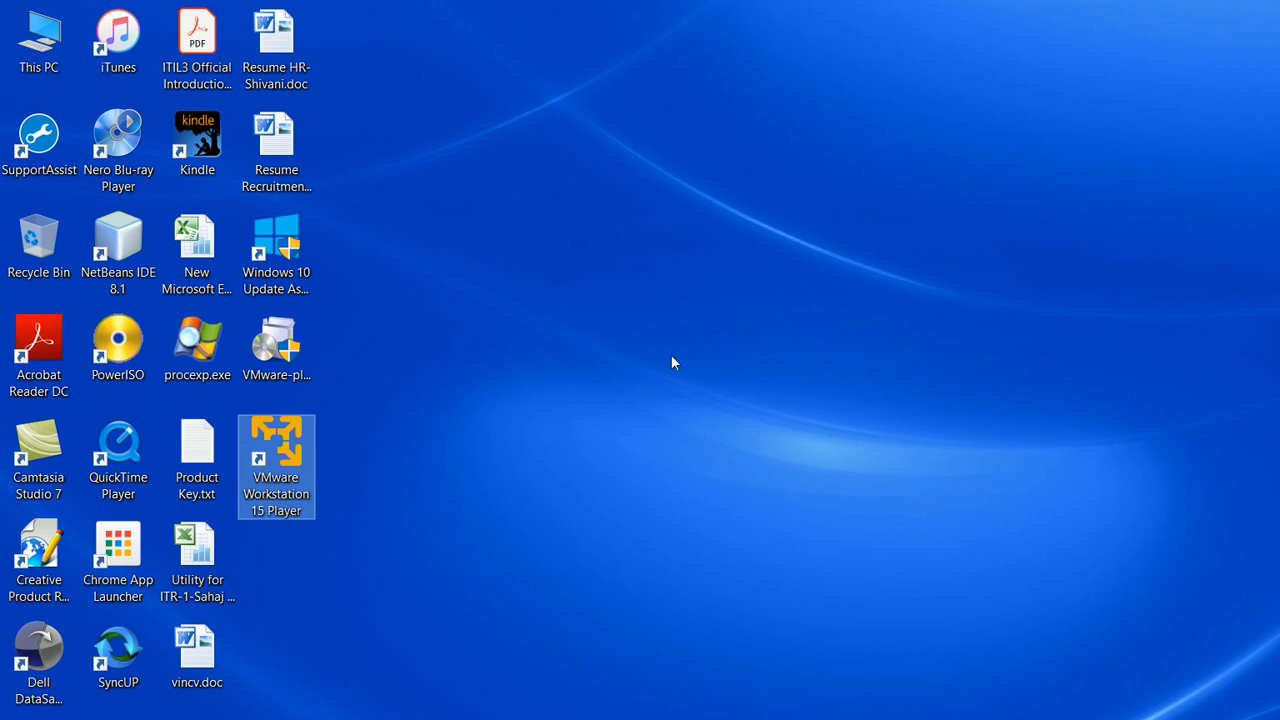
{"action": "mouse_move", "coordinate": [966, 656]}
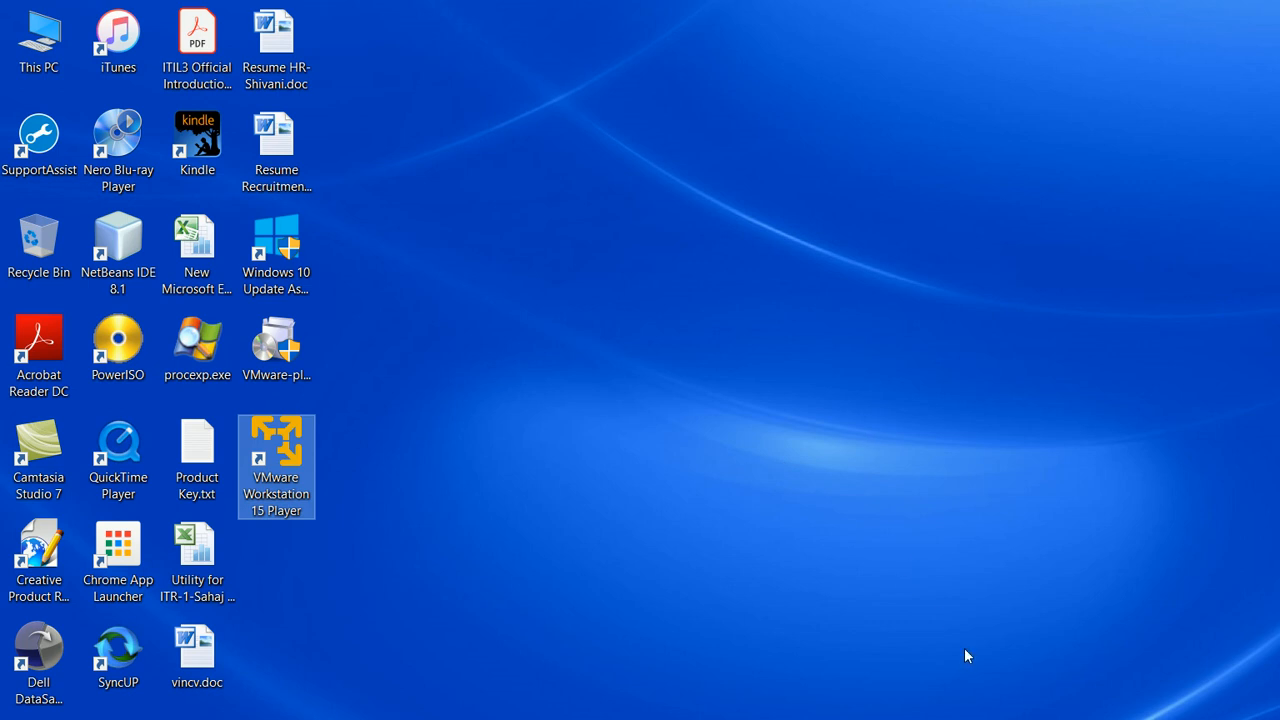